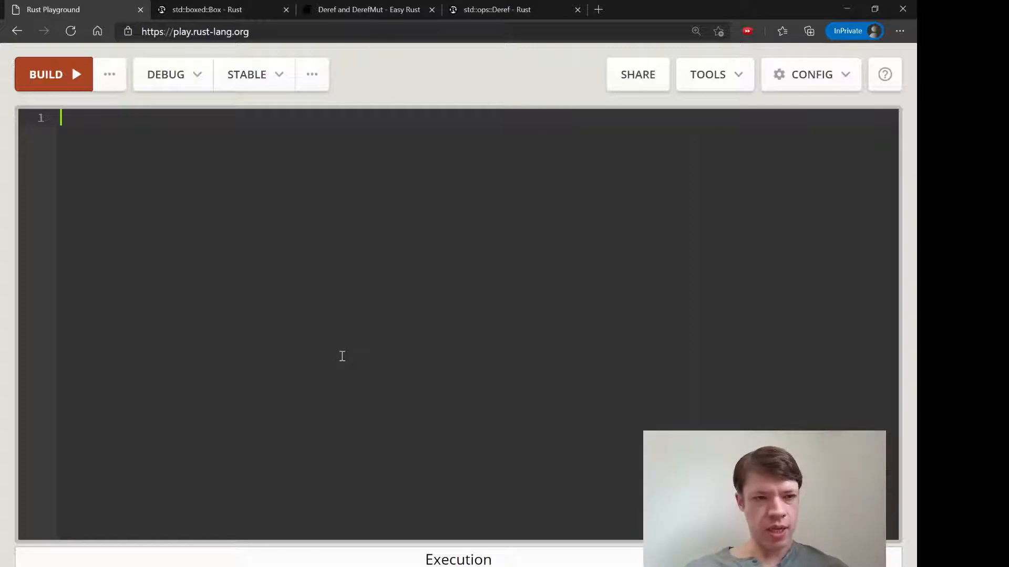
# Declare the tuple struct HoldsANumber(u8)
pyautogui.write('struct')
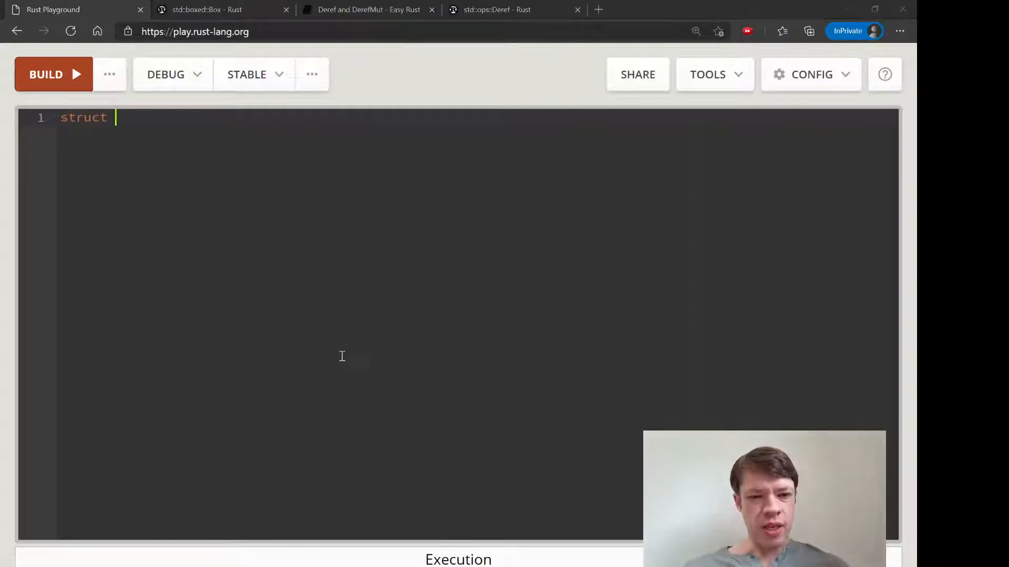
pyautogui.write('HoldsANu')
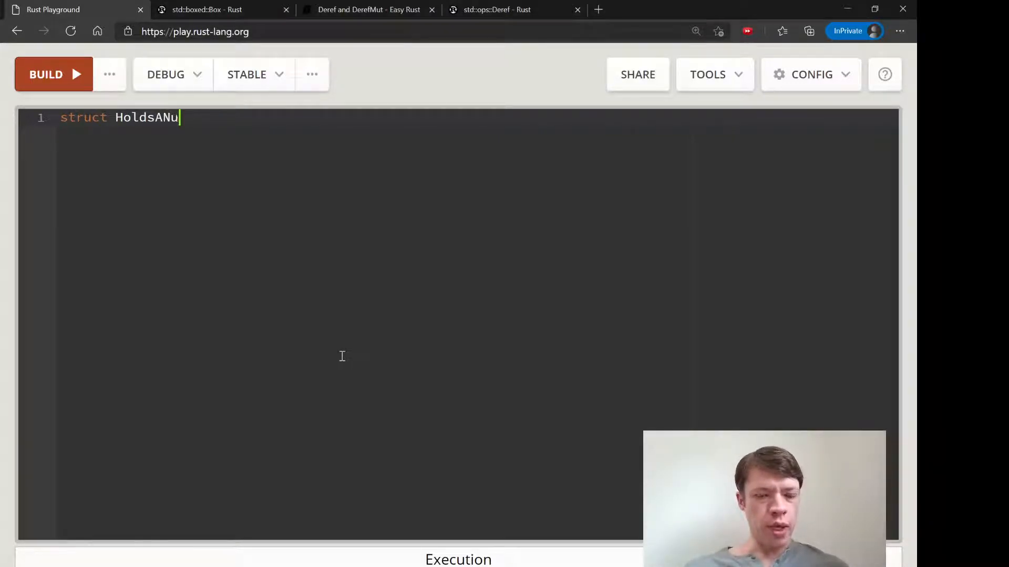
pyautogui.write('mber')
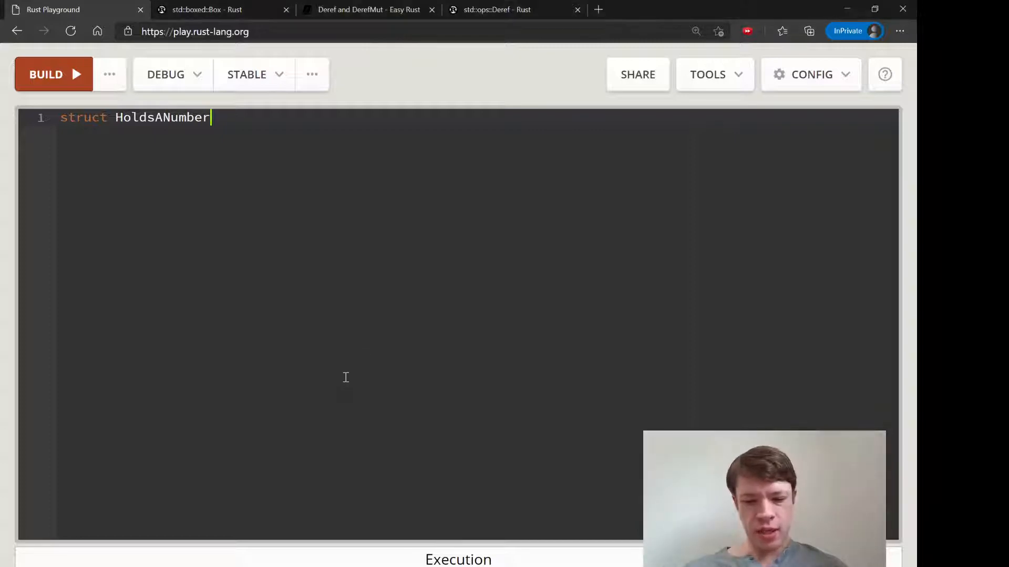
pyautogui.write('(u8);')
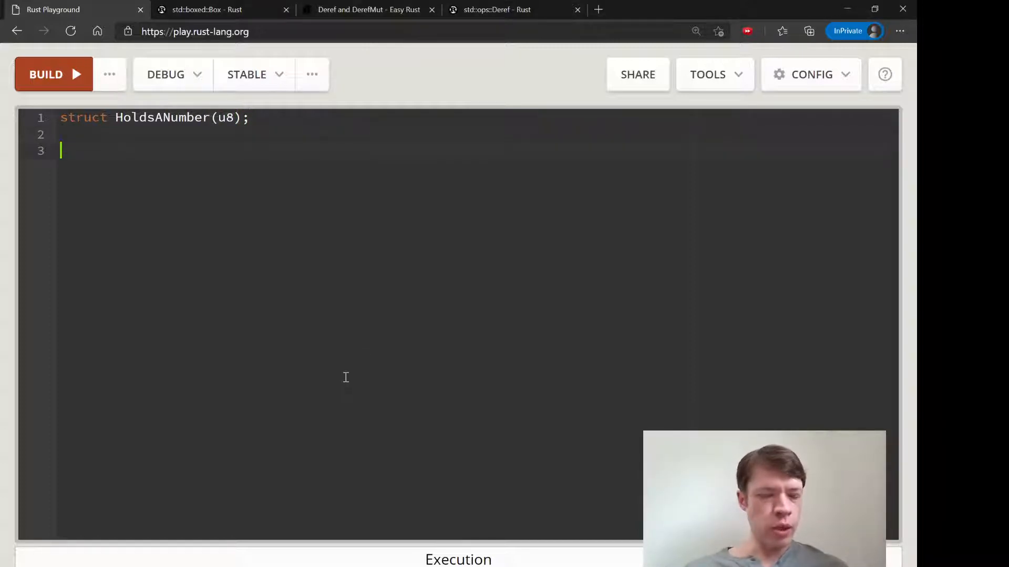
pyautogui.moveTo(360, 377)
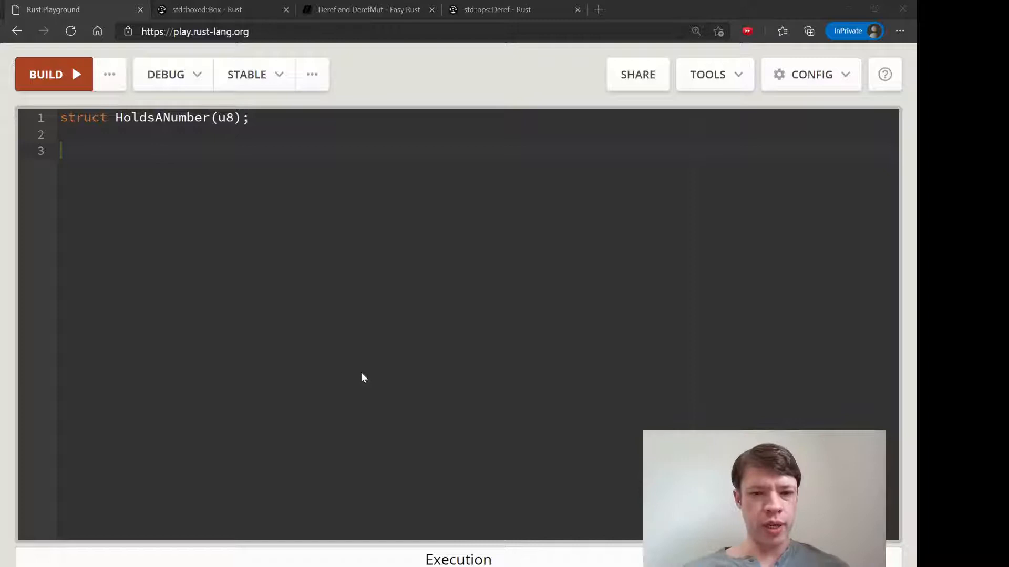
# Write main creating my_number = HoldsANumber(20) and printing *my_number + 20
pyautogui.write('fn mnain() {')
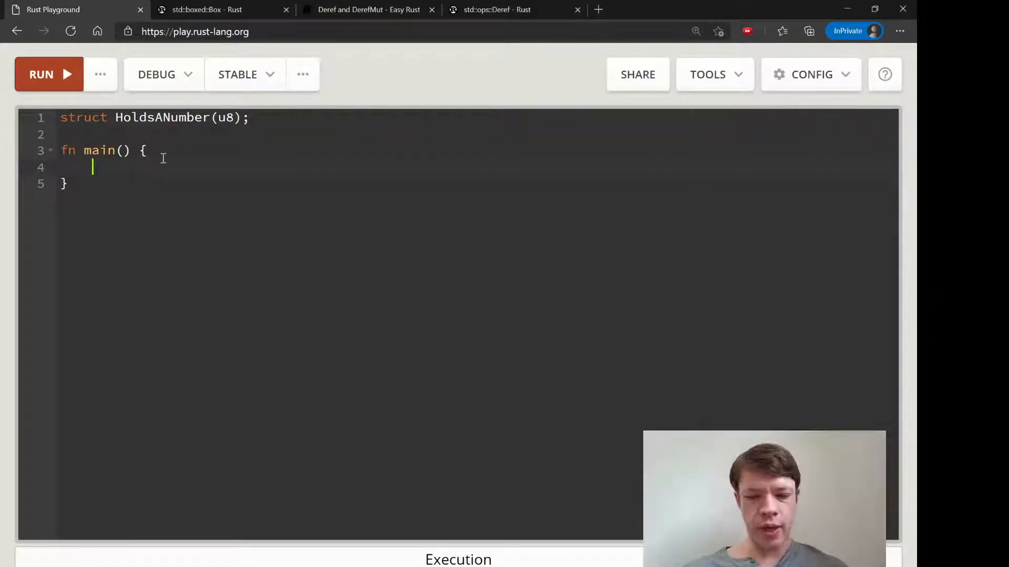
pyautogui.write('*')
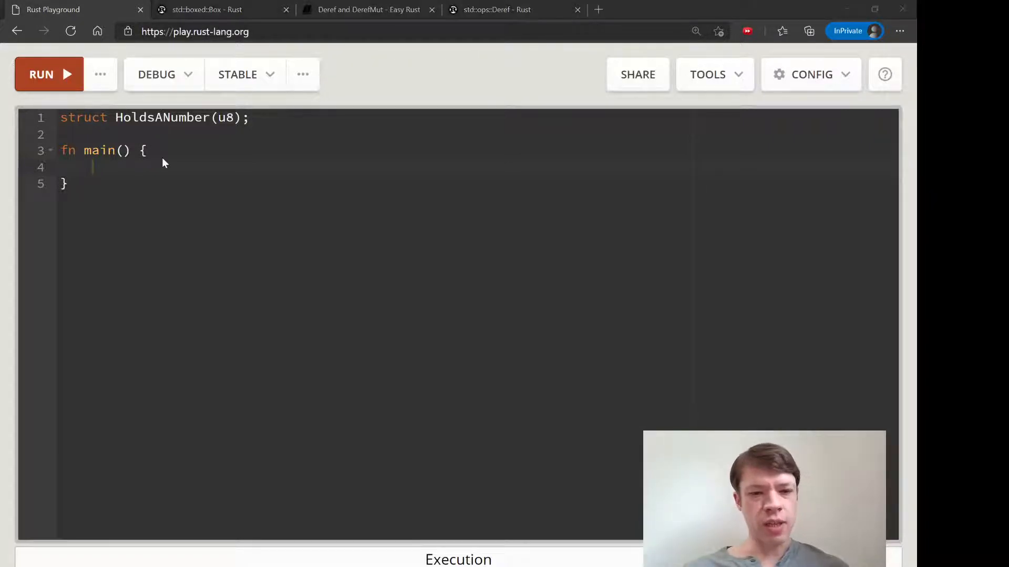
pyautogui.write('let my_number = HoldsANumber(')
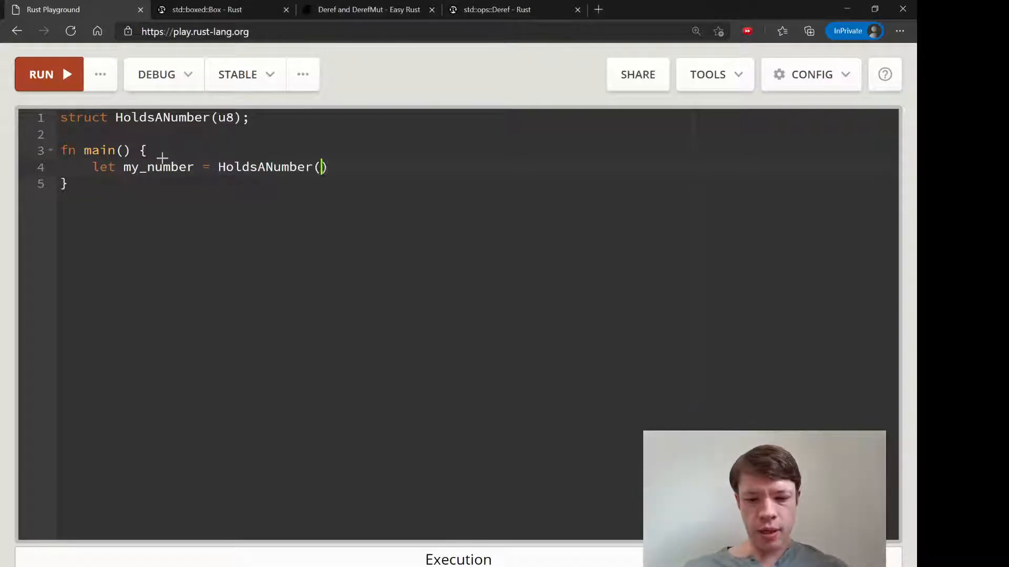
pyautogui.write('20;')
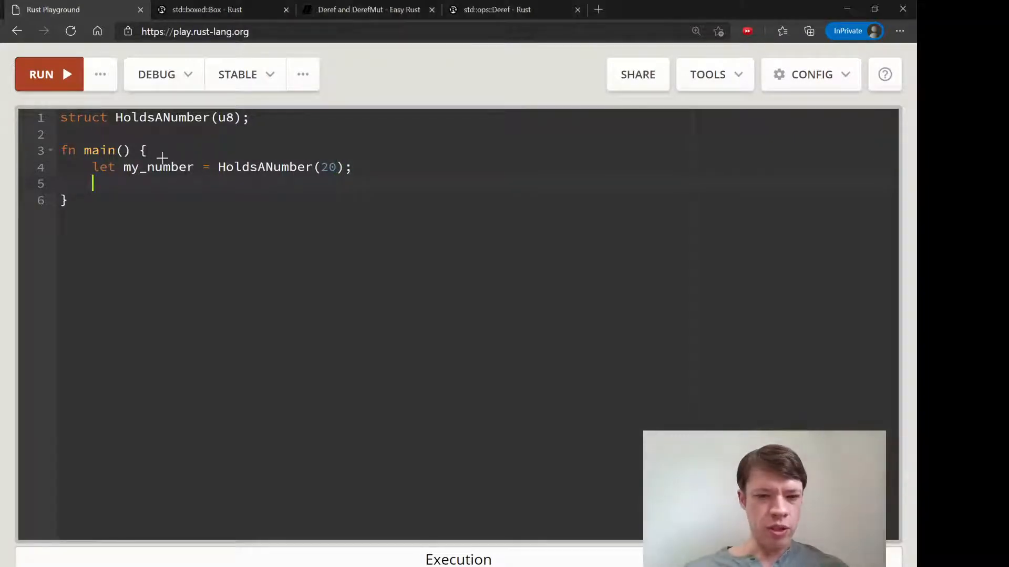
pyautogui.write('print')
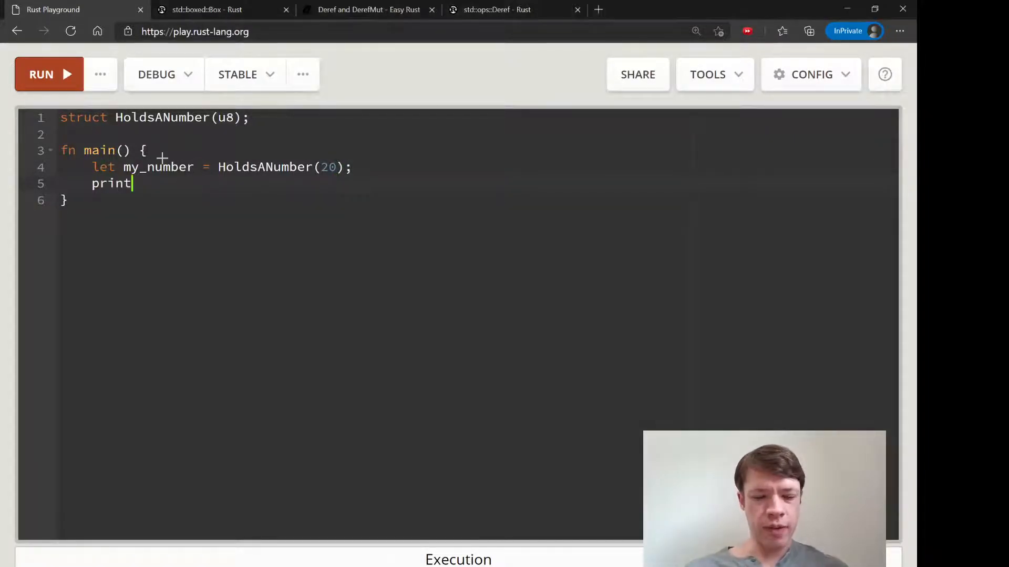
pyautogui.write('ln!("{}")')
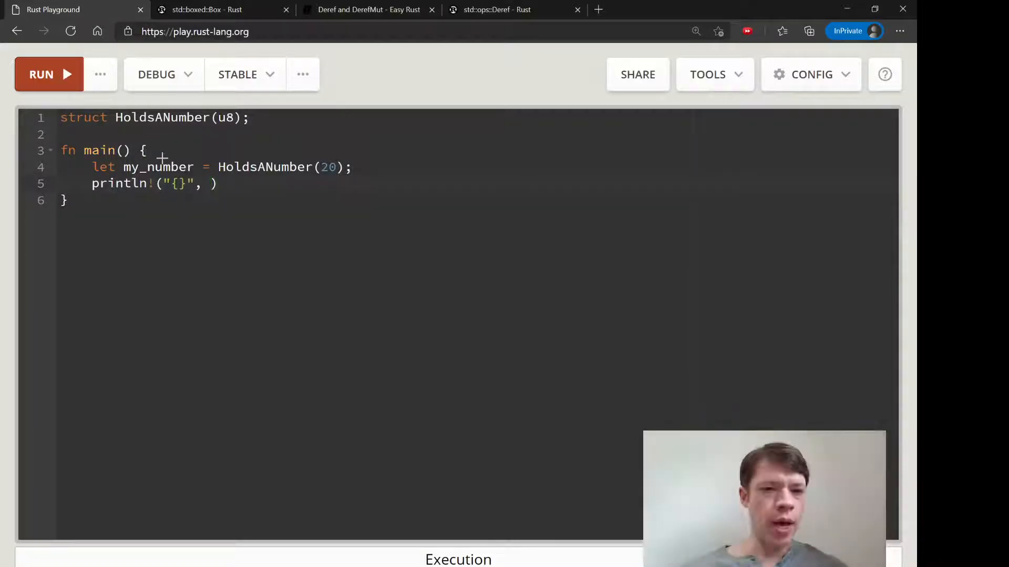
pyautogui.write('*my')
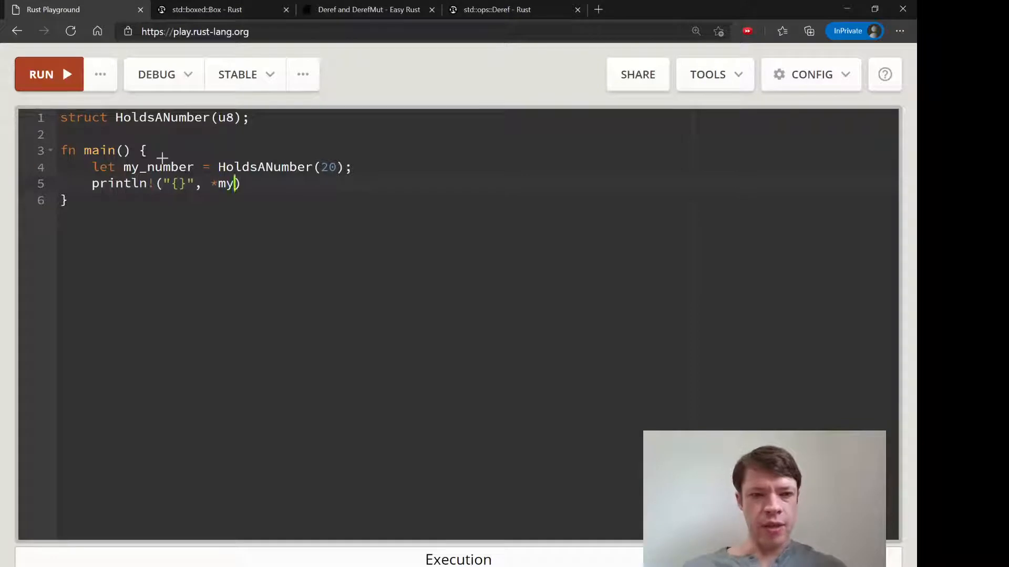
pyautogui.write('_number + 20')
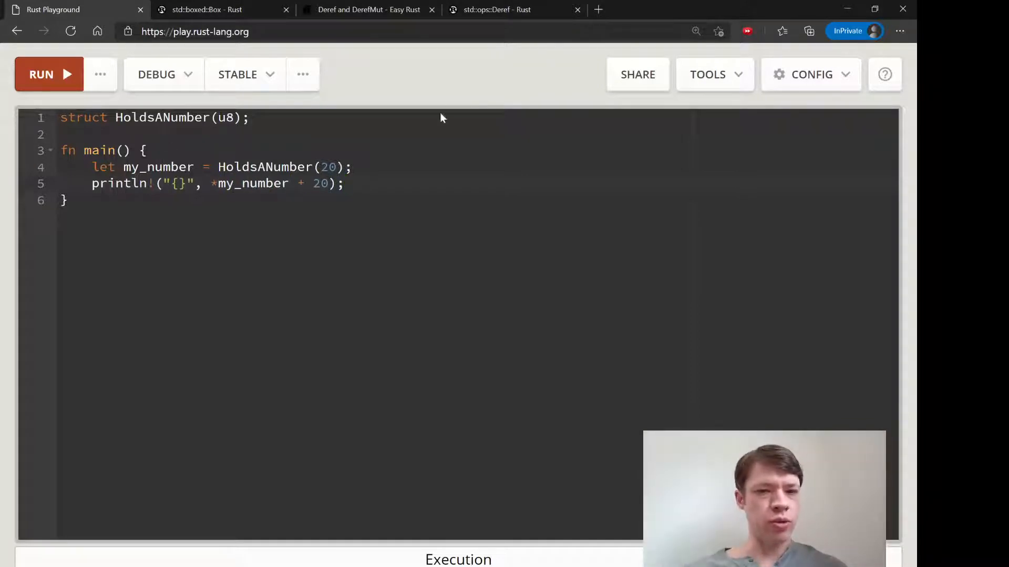
# Run the program to get compile error E0614, then view the Deref trait documentation
pyautogui.click(41, 74)
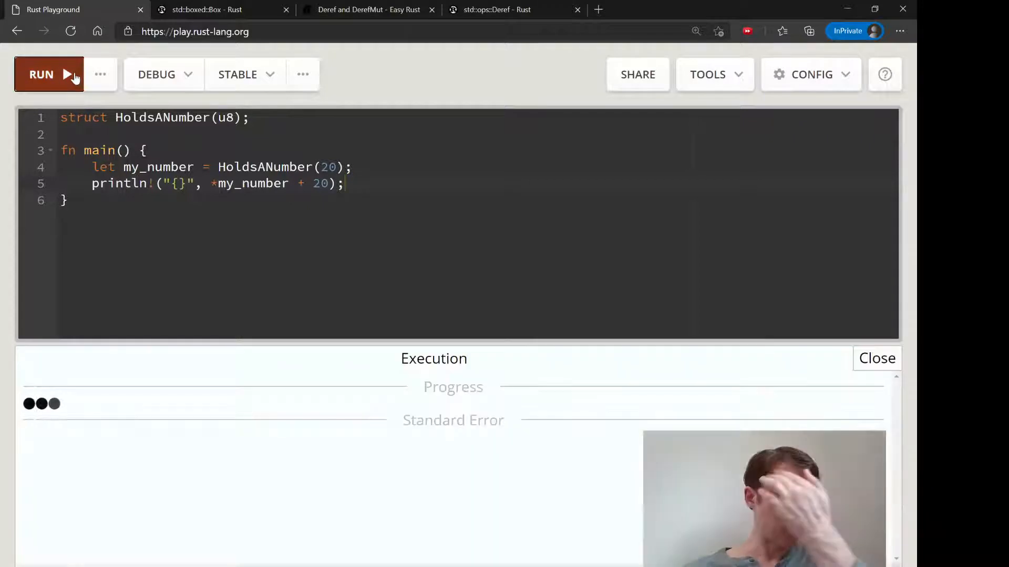
pyautogui.moveTo(364, 412)
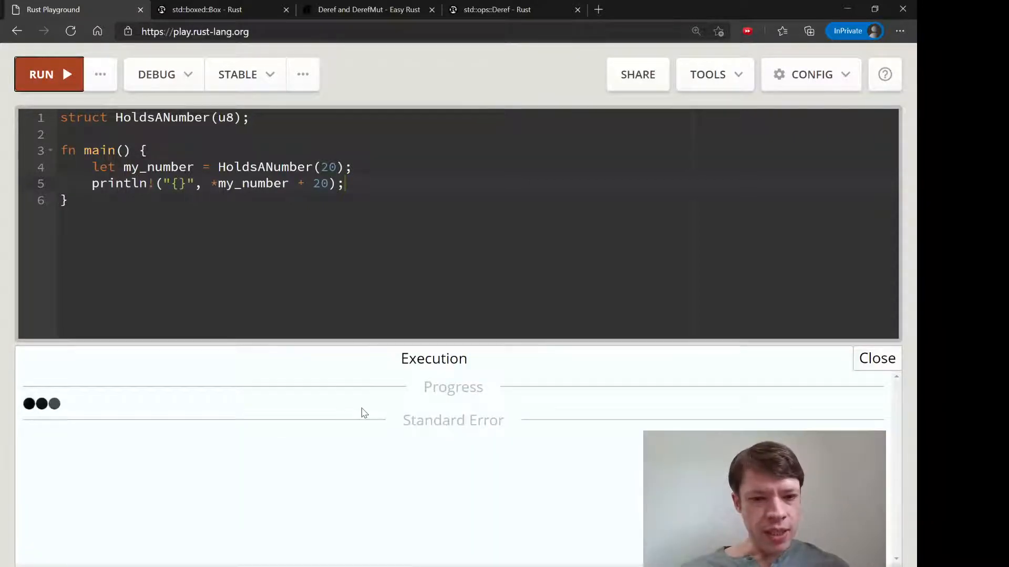
pyautogui.click(41, 73)
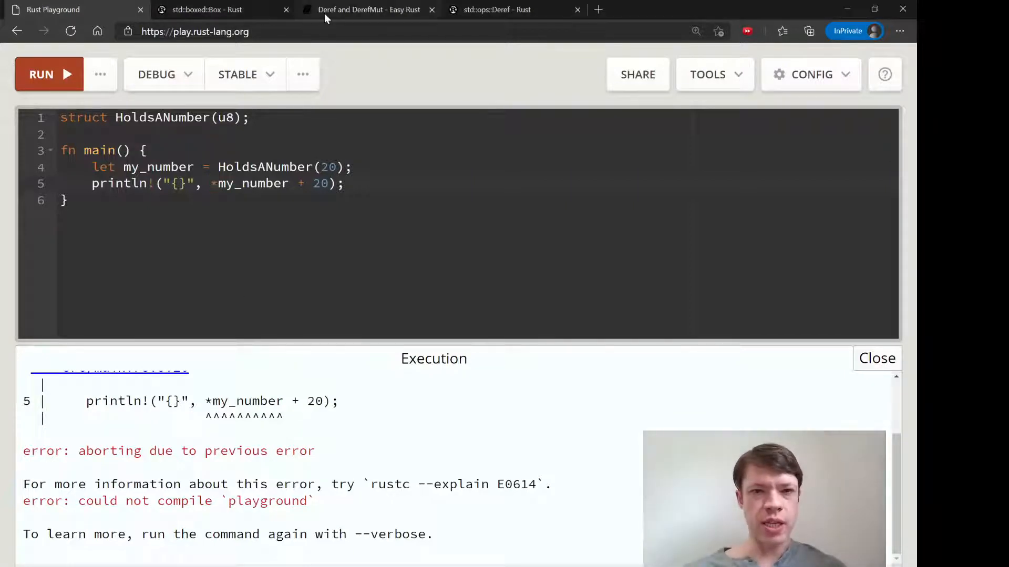
pyautogui.click(369, 10)
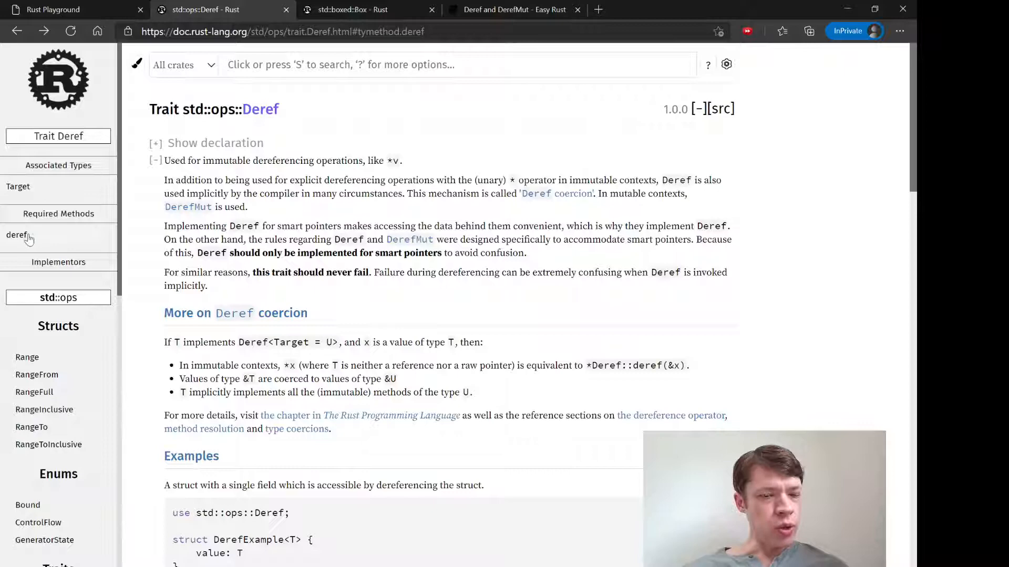
# Scroll through the Deref docs, then start a use std::ops:: import in the Playground code
pyautogui.scroll(-3)
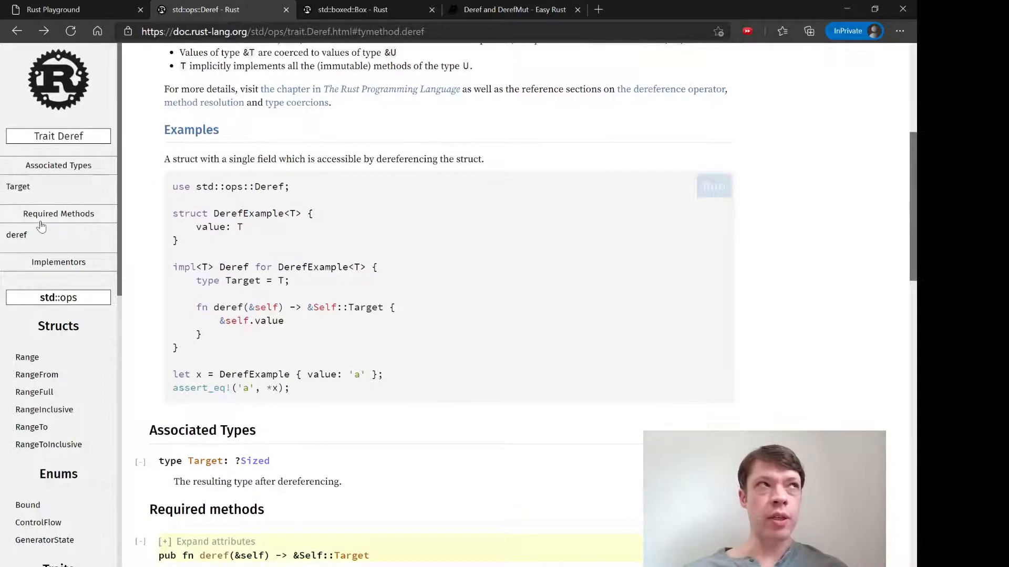
pyautogui.scroll(-3)
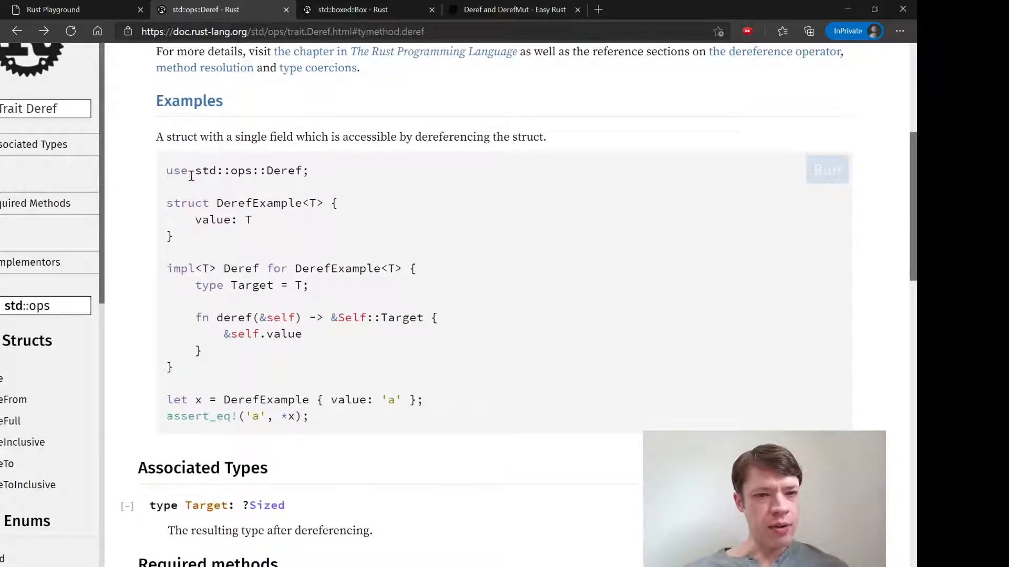
pyautogui.click(74, 10)
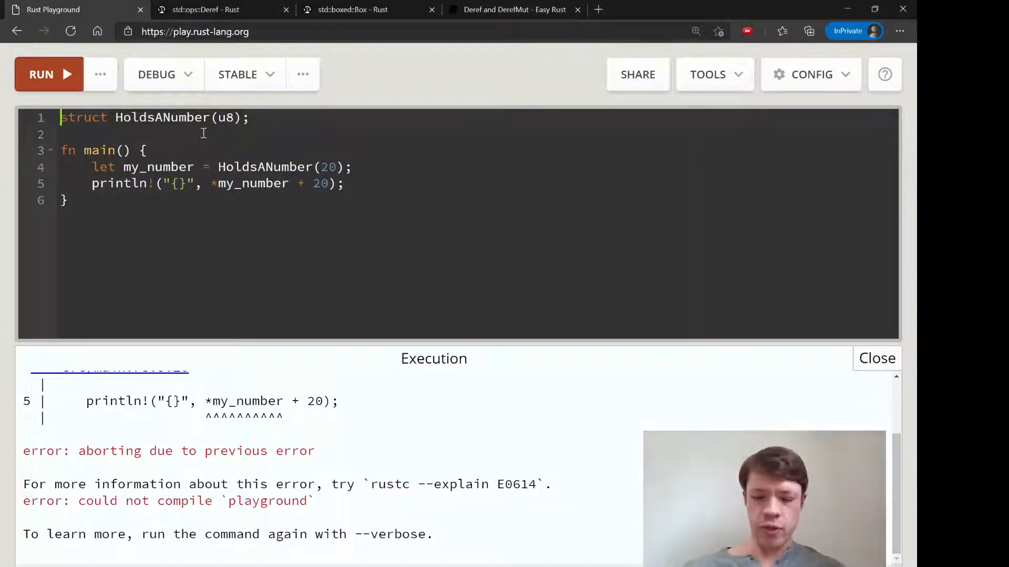
pyautogui.write('use s')
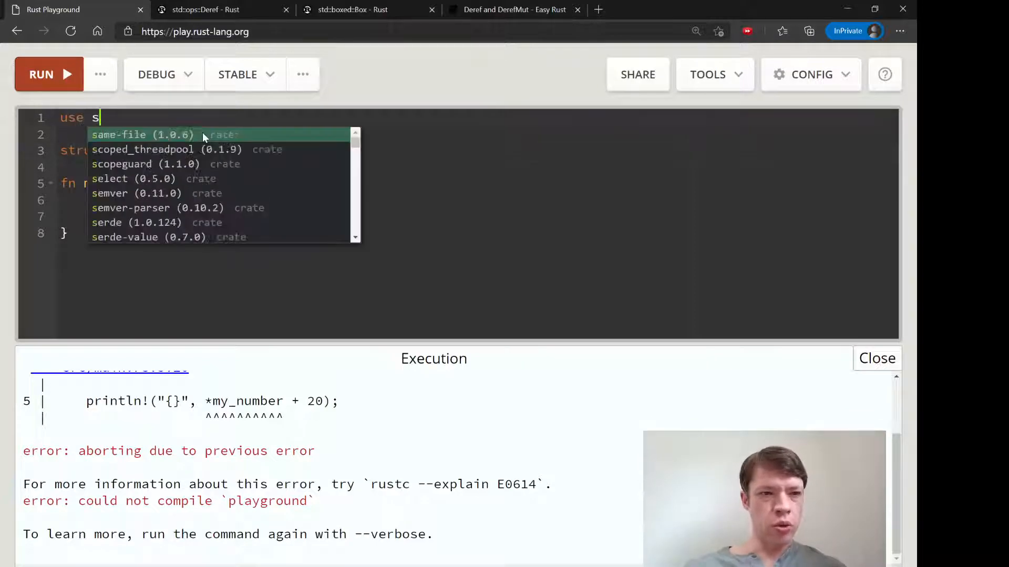
pyautogui.write('td::ops::')
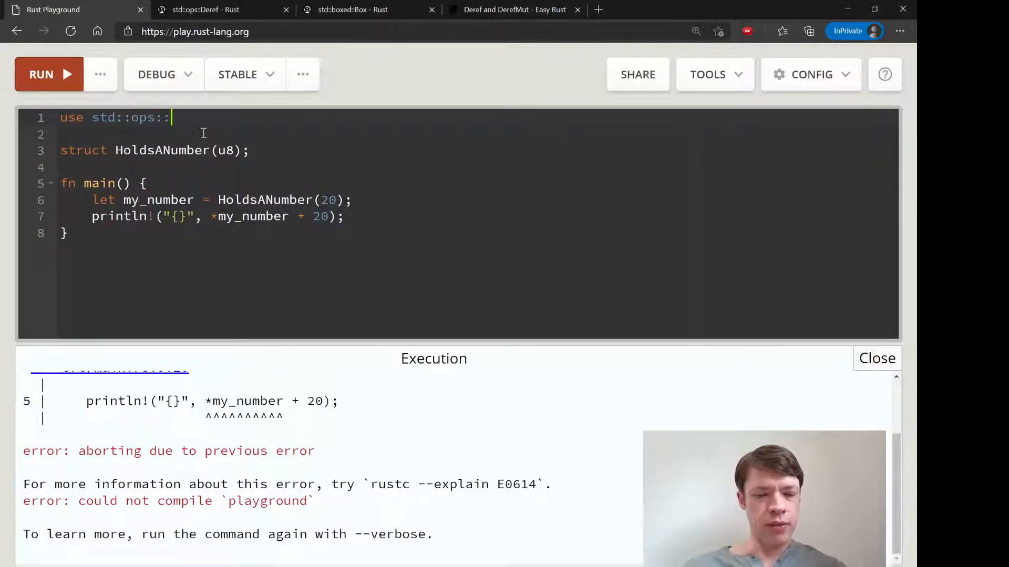
# Copy the example impl Deref for DerefExample block from the docs and return to the code
pyautogui.click(206, 9)
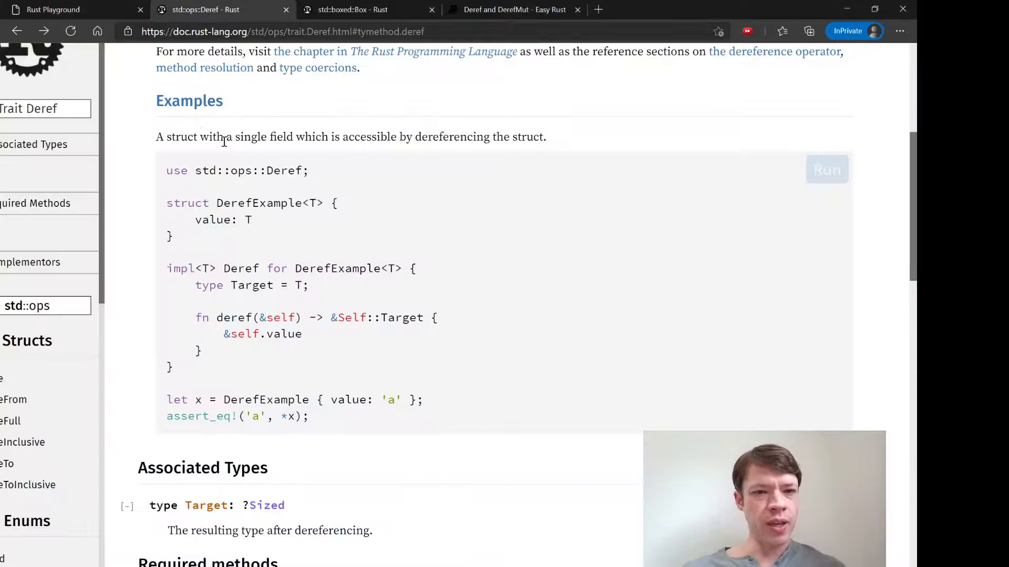
pyautogui.moveTo(191, 373)
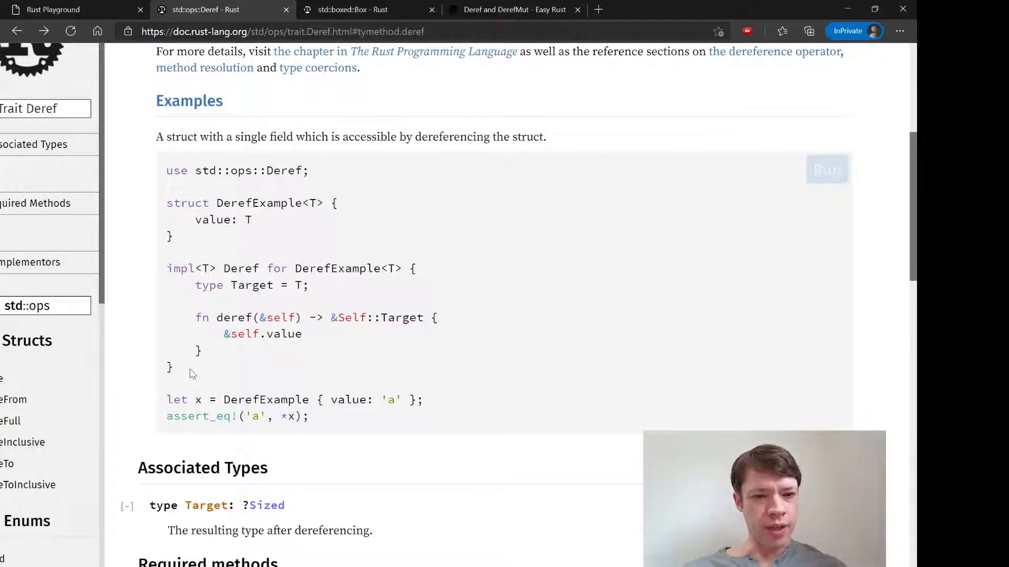
pyautogui.moveTo(166, 268); pyautogui.dragTo(173, 367)
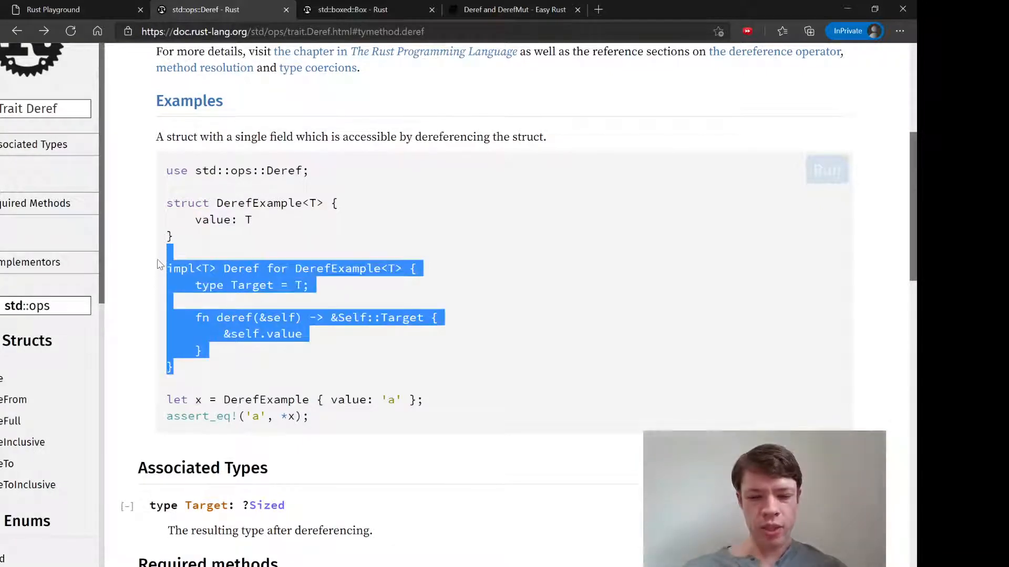
pyautogui.click(73, 10)
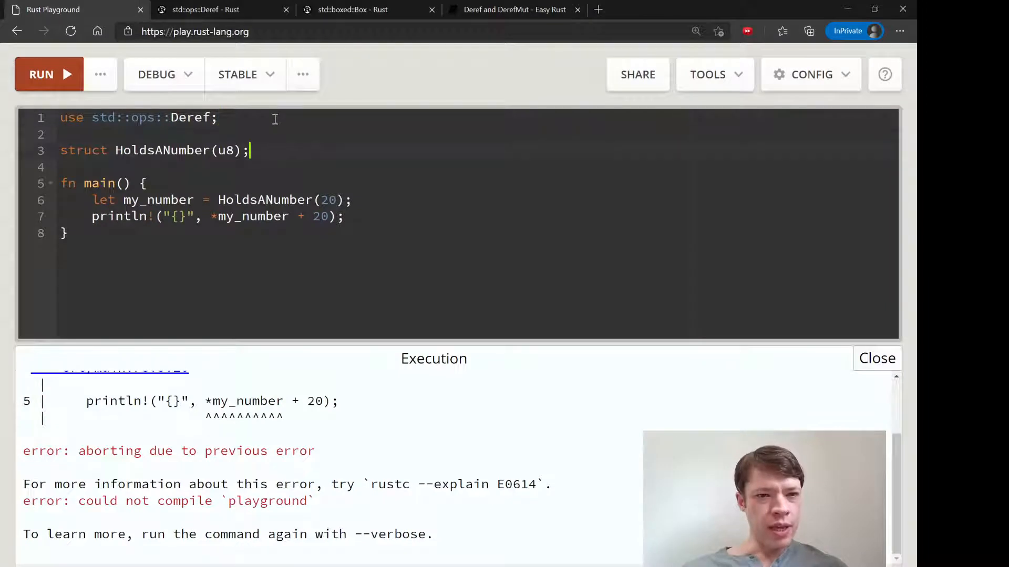
# Paste the impl, drop the <T> generic, set Target = u8 and return &self.0
pyautogui.press('Enter')
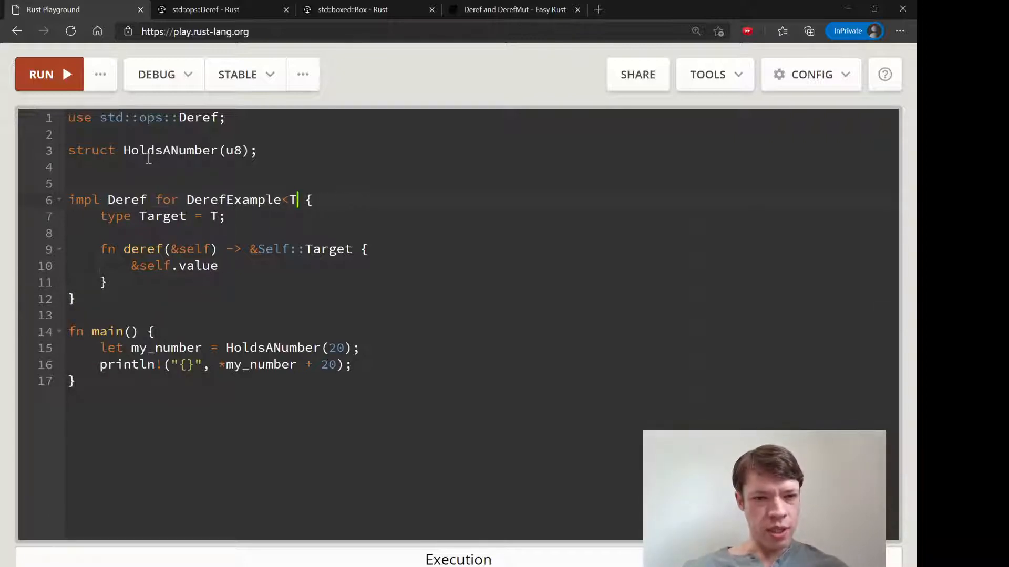
pyautogui.press('Backspace')
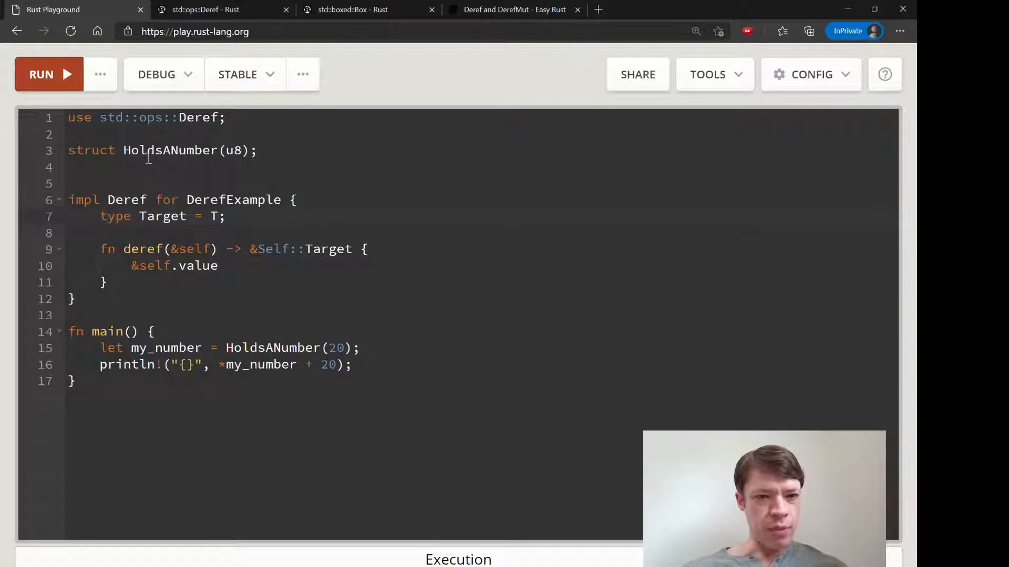
pyautogui.write('u8')
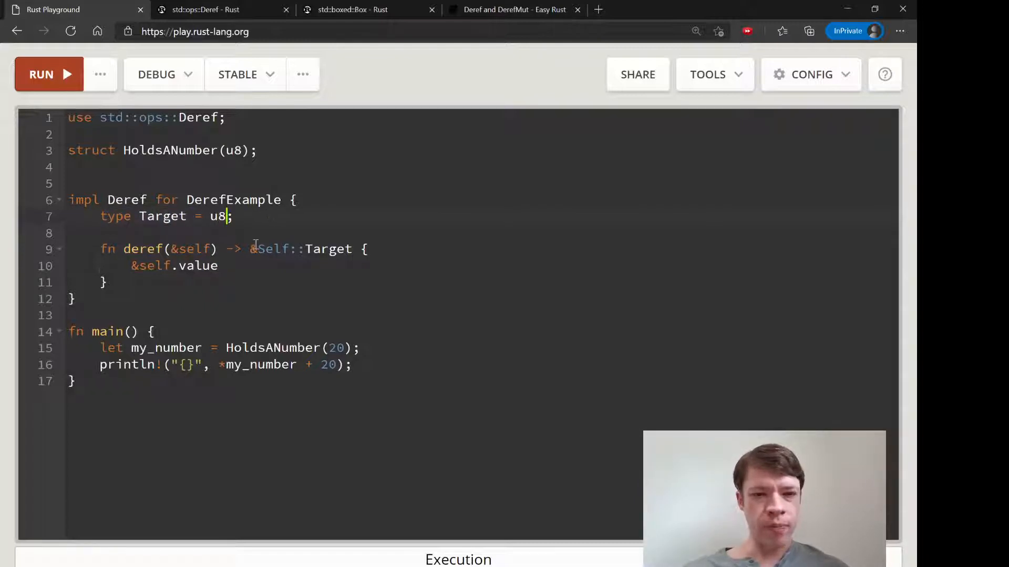
pyautogui.moveTo(259, 249); pyautogui.dragTo(346, 249)
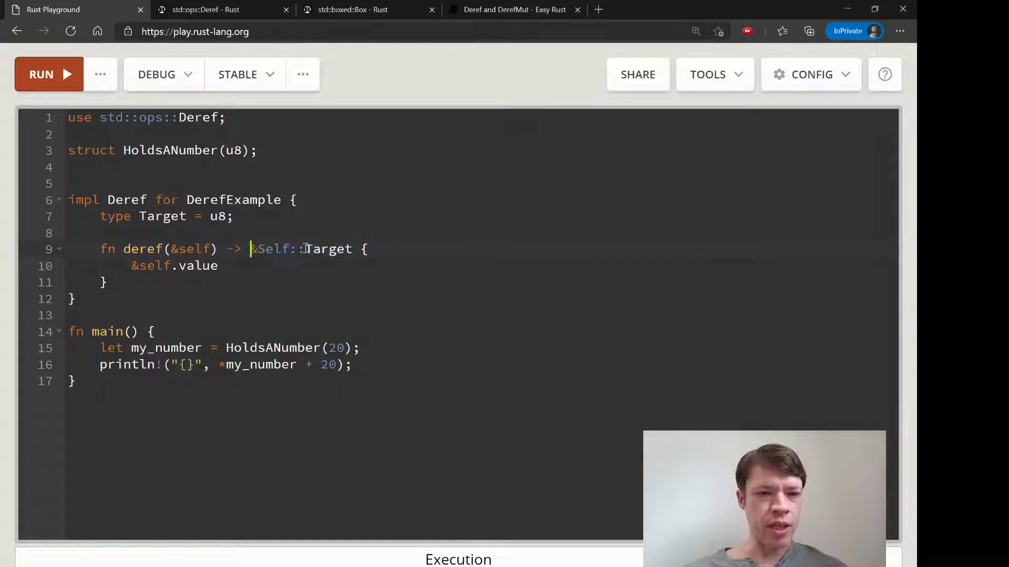
pyautogui.write('u8')
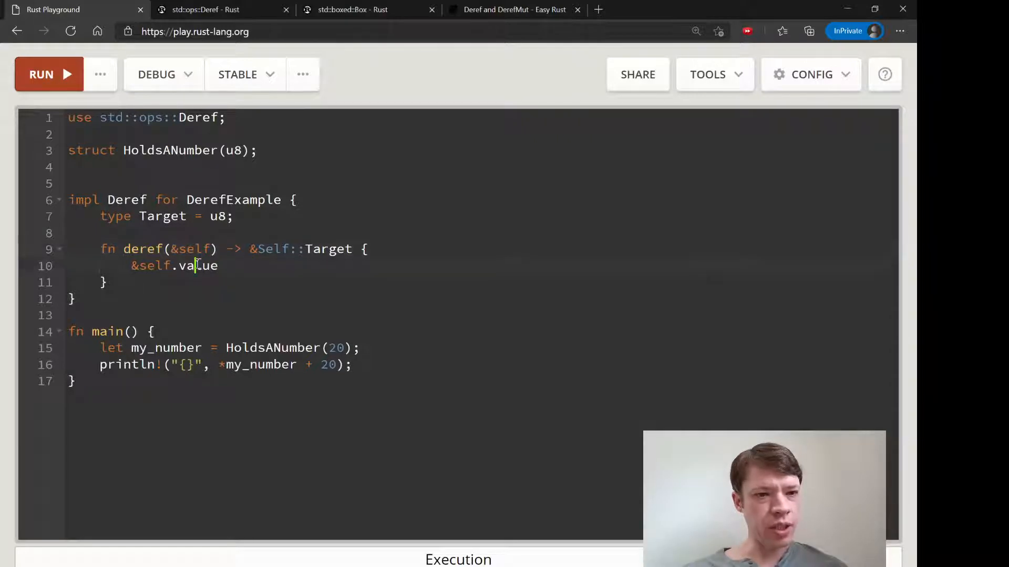
pyautogui.write('0')
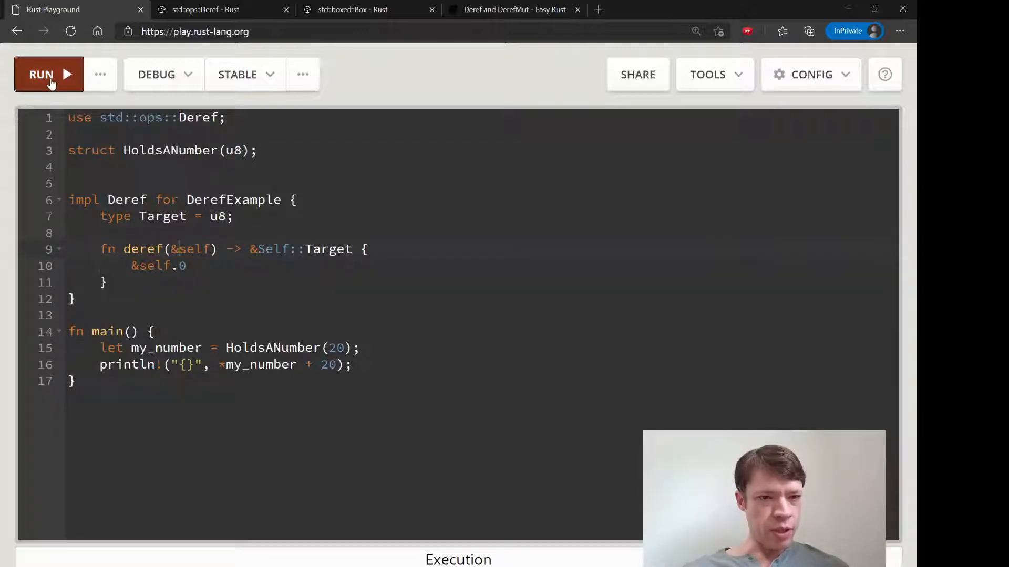
# Rename DerefExample to HoldsANumber in the impl and compile the program
pyautogui.click(49, 74)
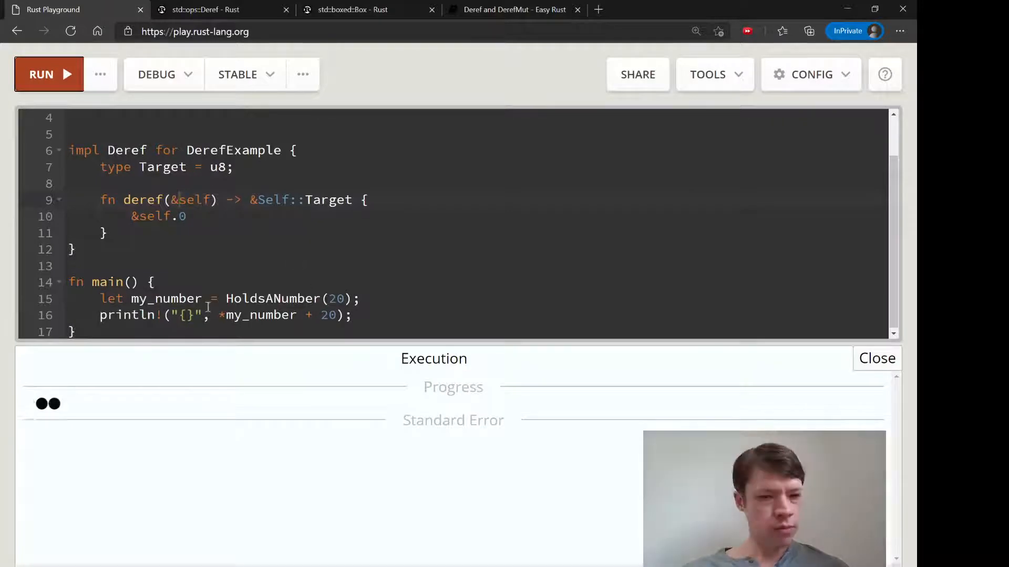
pyautogui.click(41, 73)
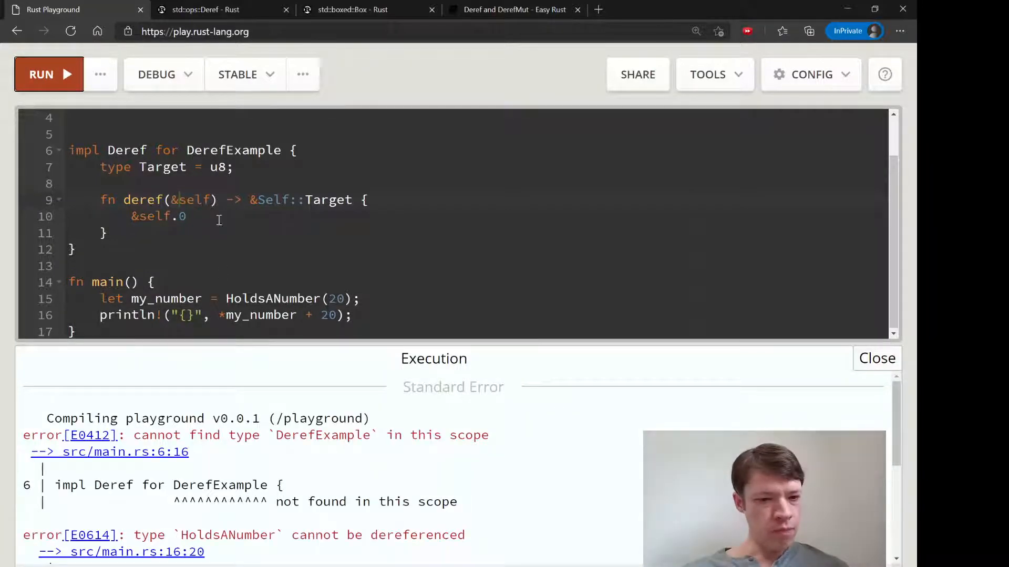
pyautogui.doubleClick(233, 200)
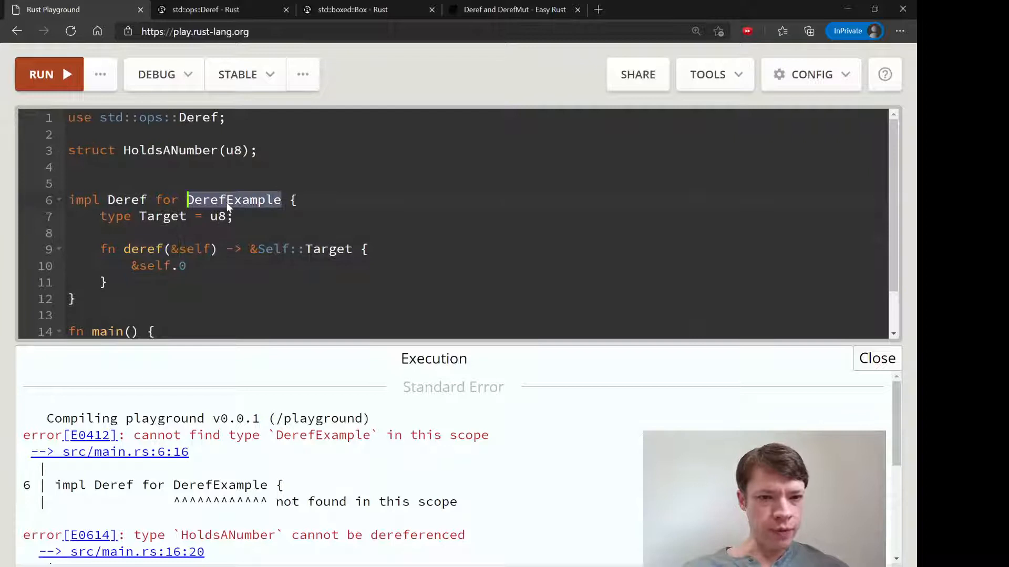
pyautogui.write('HoldsANumber')
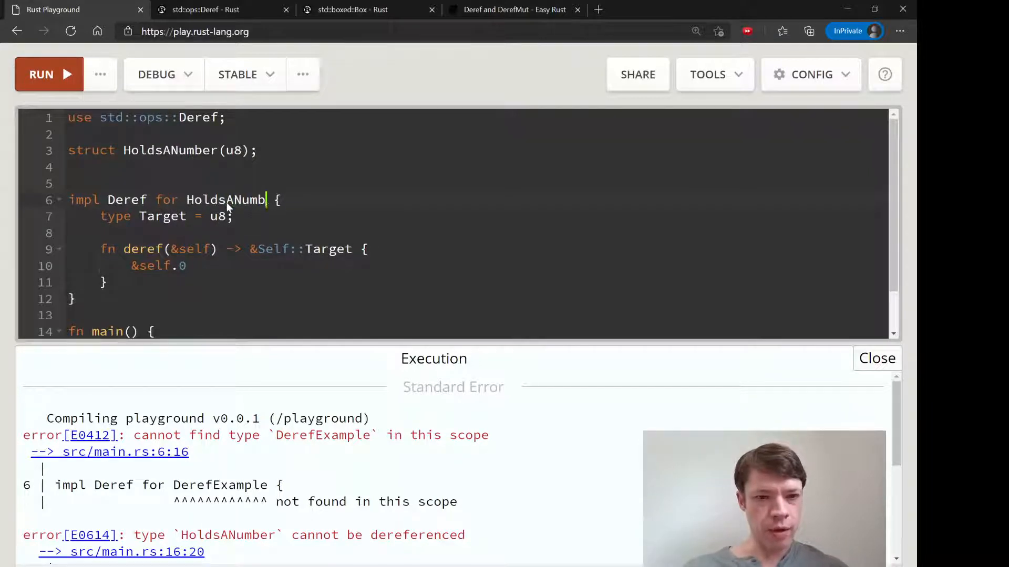
pyautogui.click(48, 73)
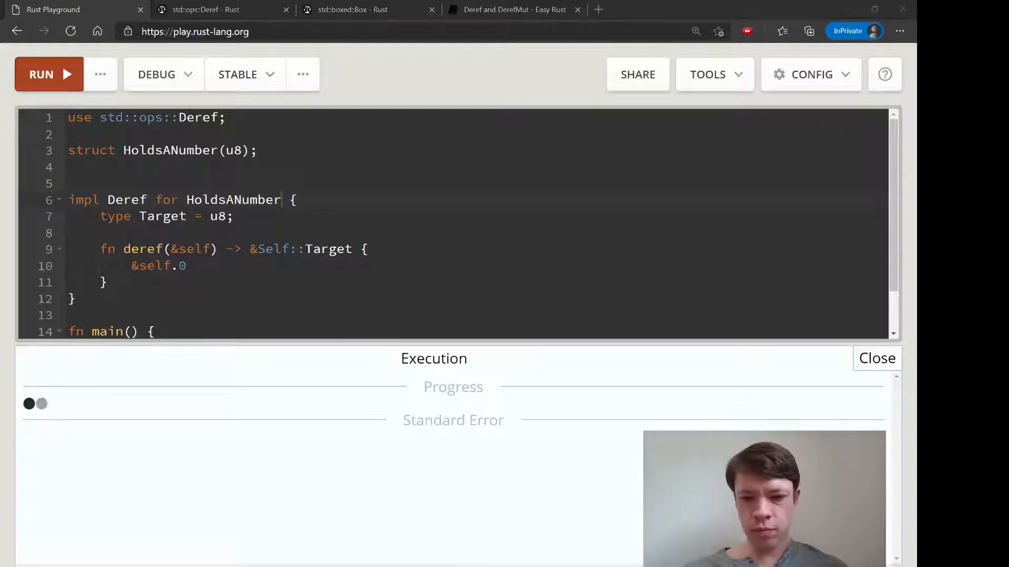
pyautogui.click(41, 73)
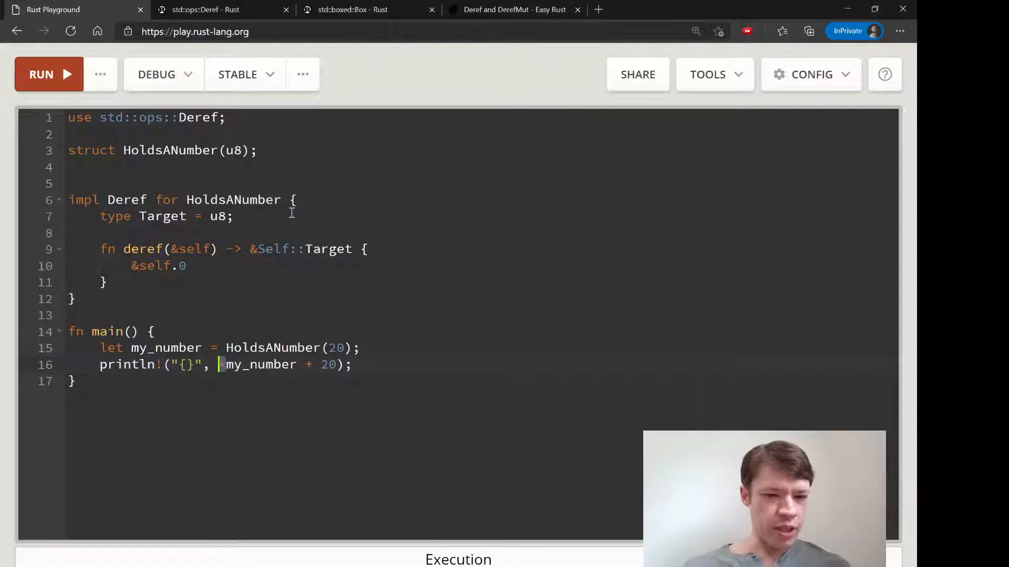
# Search the docs for u8, view its pow method, and return to the Playground code
pyautogui.click(351, 9)
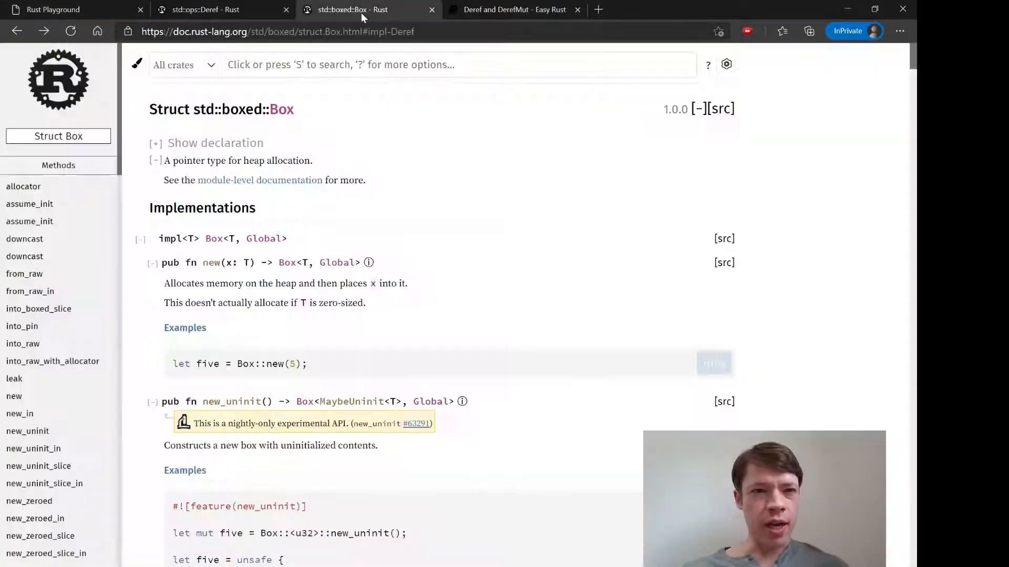
pyautogui.write('u89')
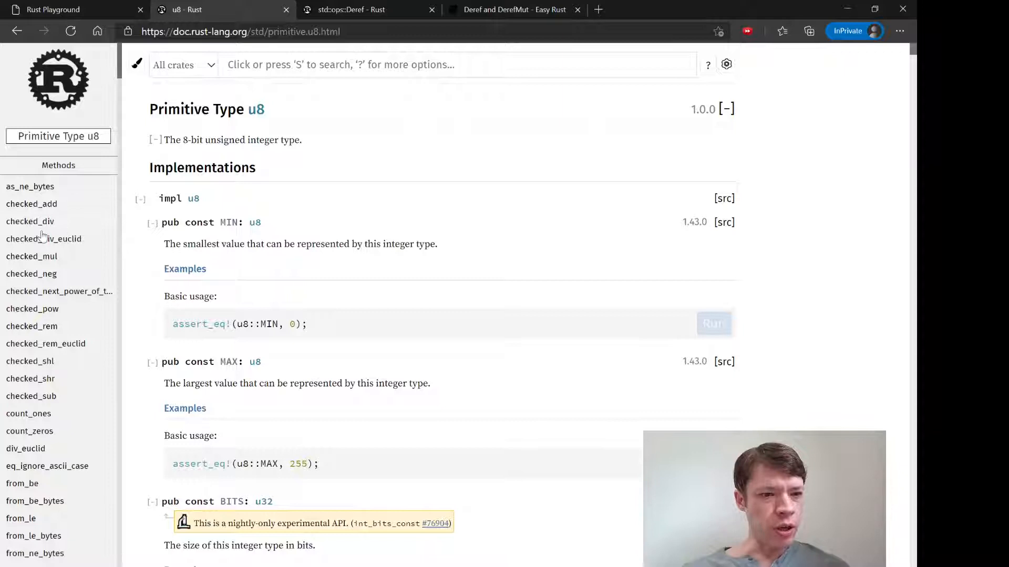
pyautogui.scroll(-3)
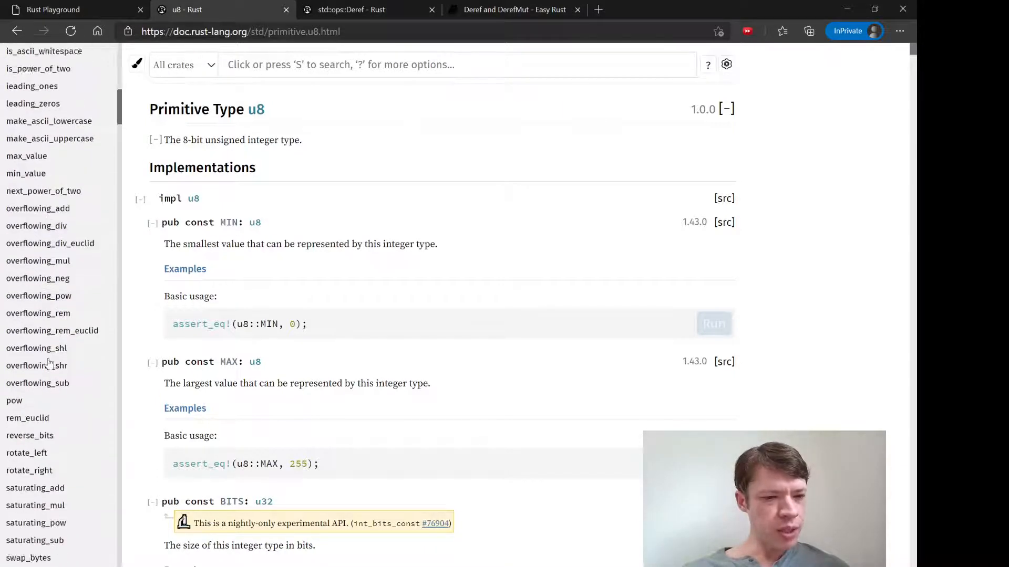
pyautogui.click(14, 400)
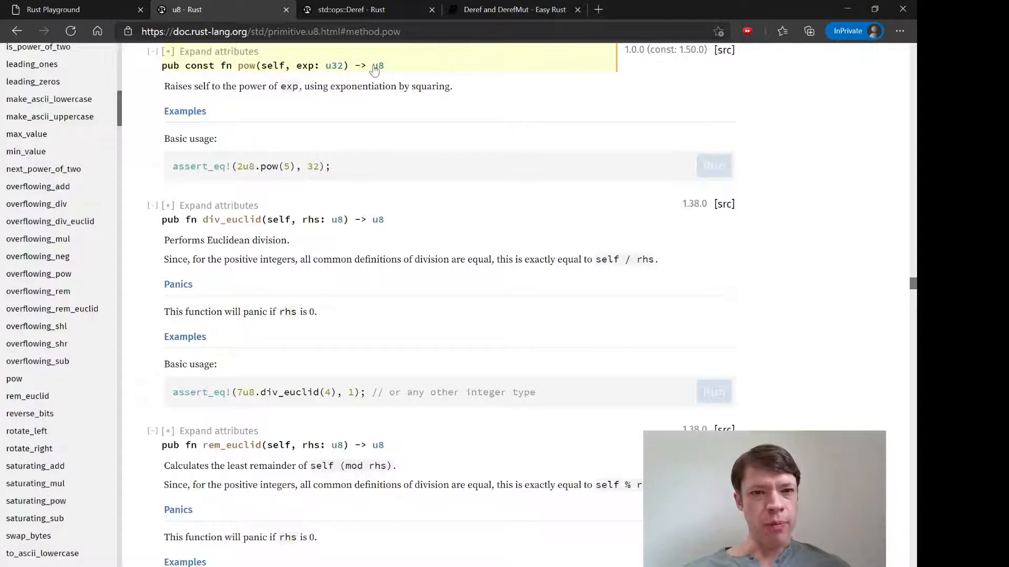
pyautogui.click(54, 9)
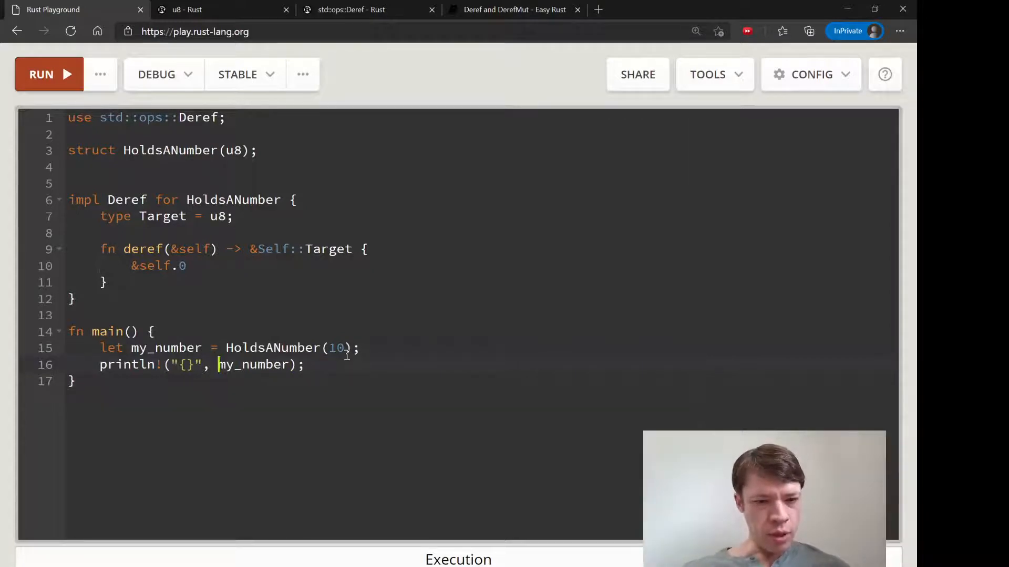
# Print my_number.pow(2) and run the program so Standard Output shows 100
pyautogui.write('.pow()')
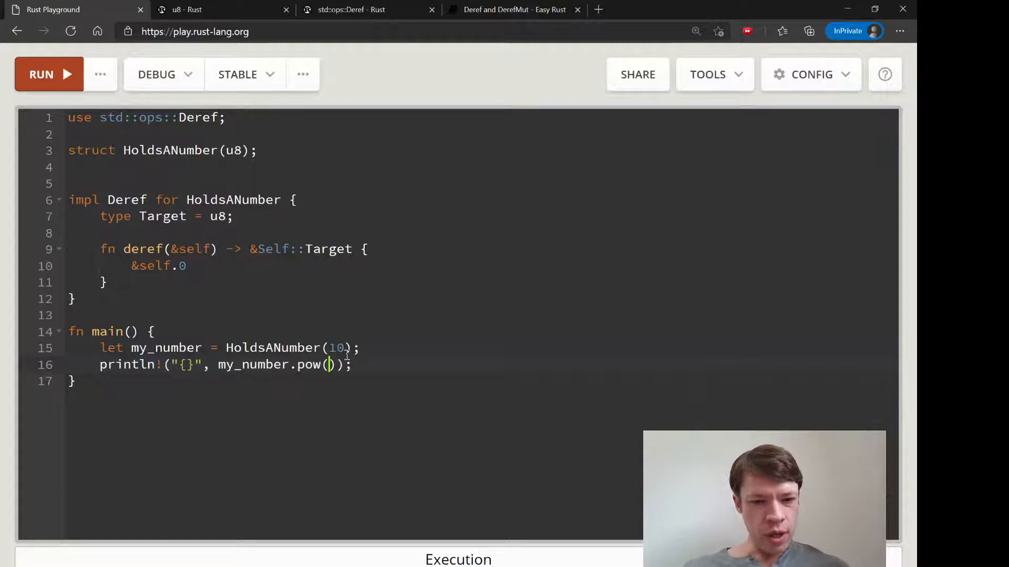
pyautogui.write('2')
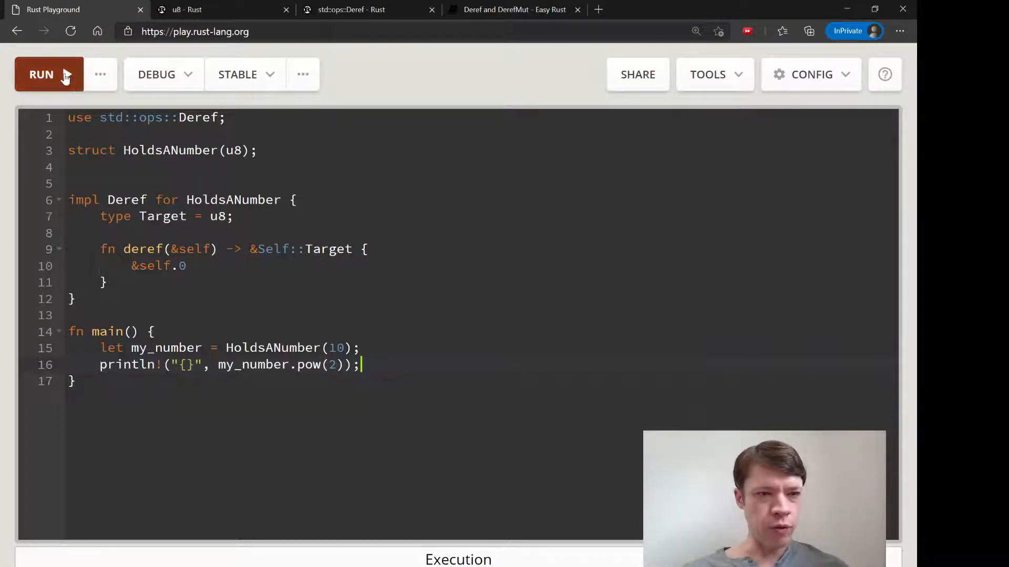
pyautogui.click(41, 74)
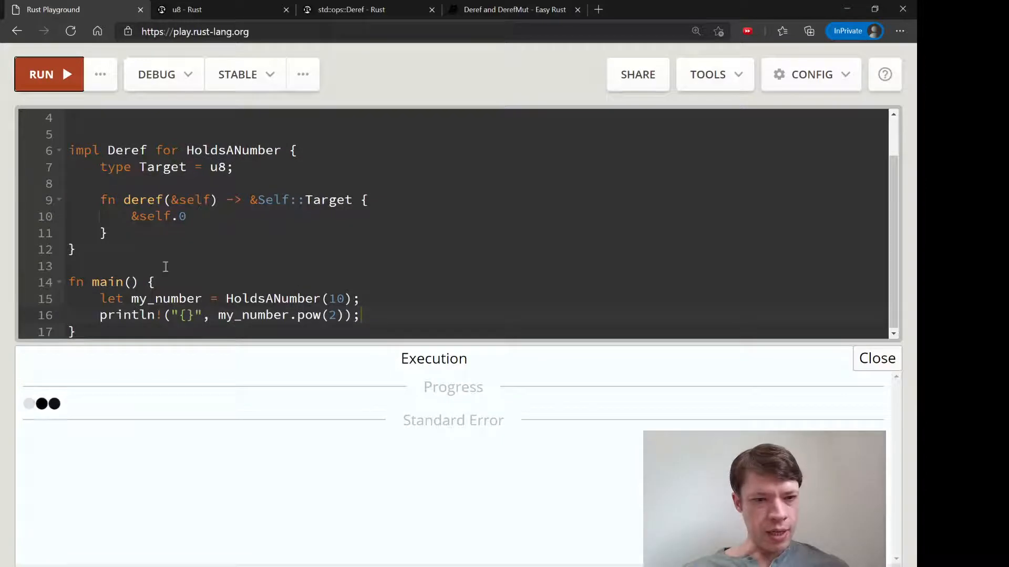
pyautogui.click(41, 73)
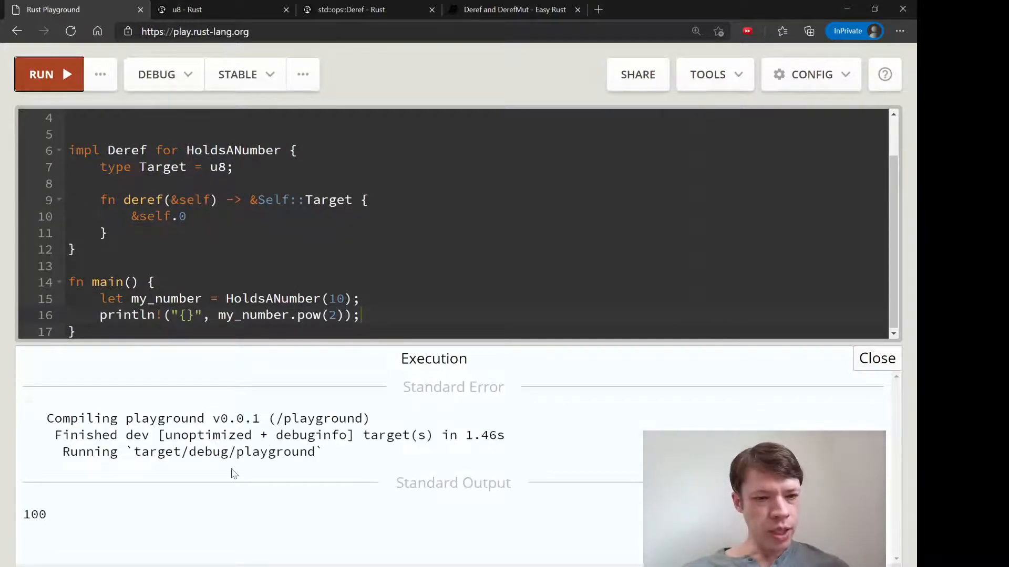
pyautogui.click(219, 315)
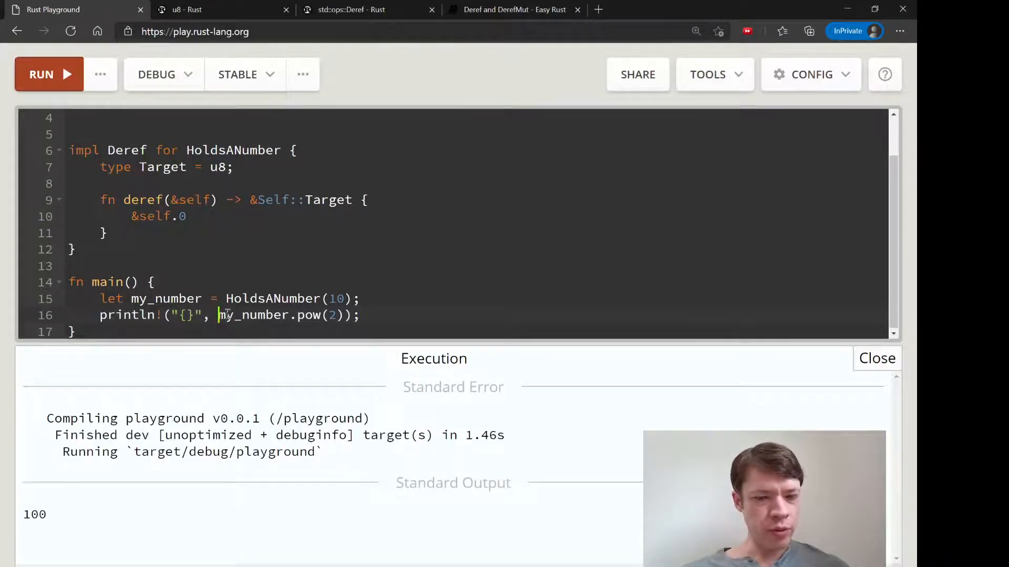
pyautogui.moveTo(217, 315); pyautogui.dragTo(340, 315)
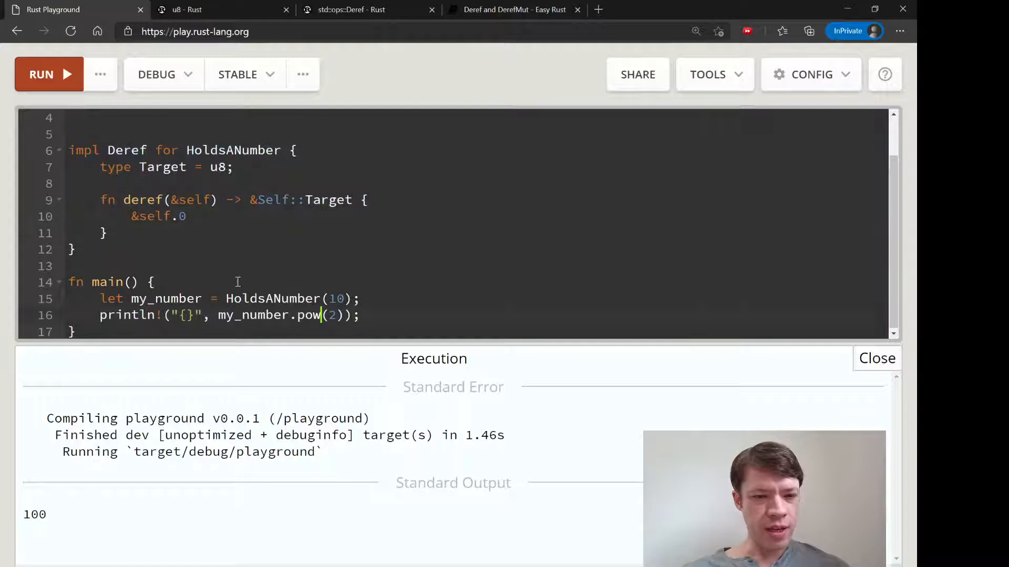
pyautogui.moveTo(297, 517)
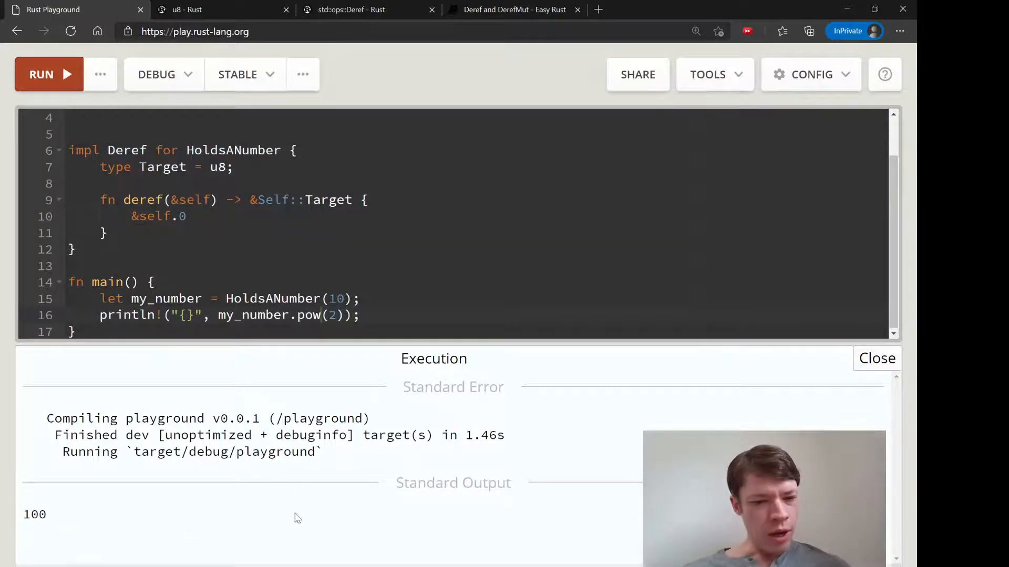
pyautogui.moveTo(231, 283)
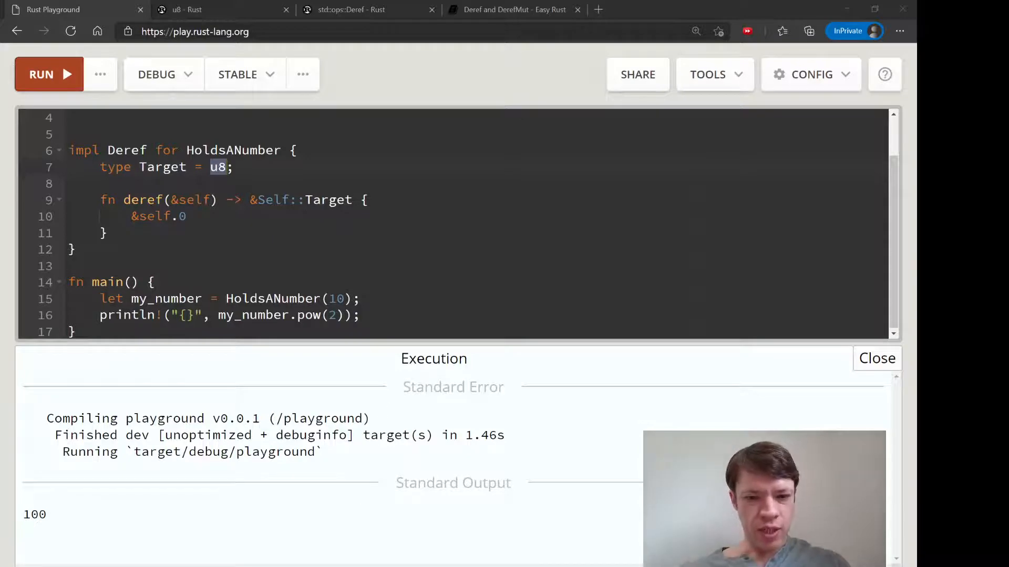
# Search the docs for derefmut, copy the std::ops::DerefMut example impl, and return to the code
pyautogui.click(351, 10)
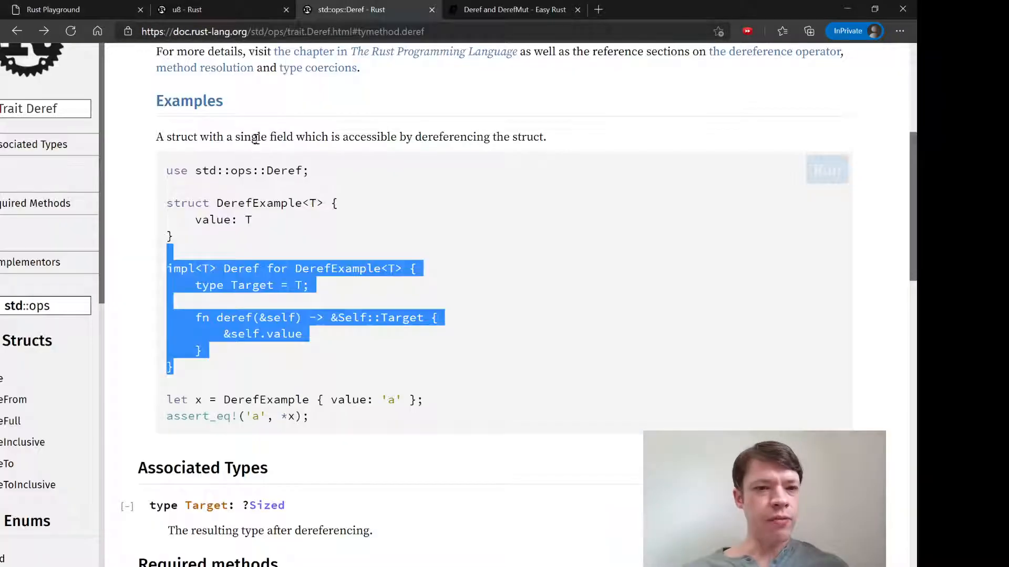
pyautogui.scroll(3)
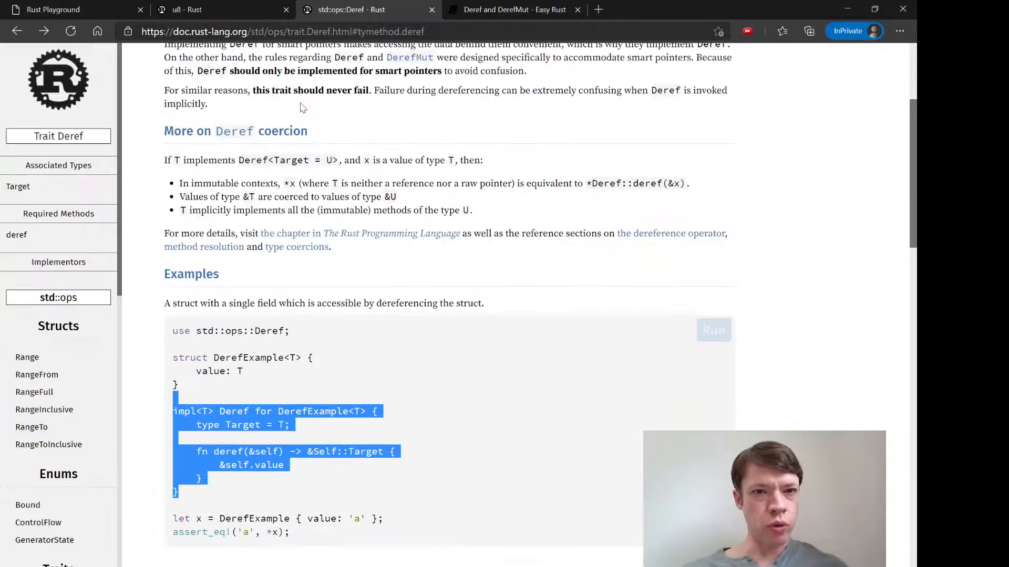
pyautogui.write('d')
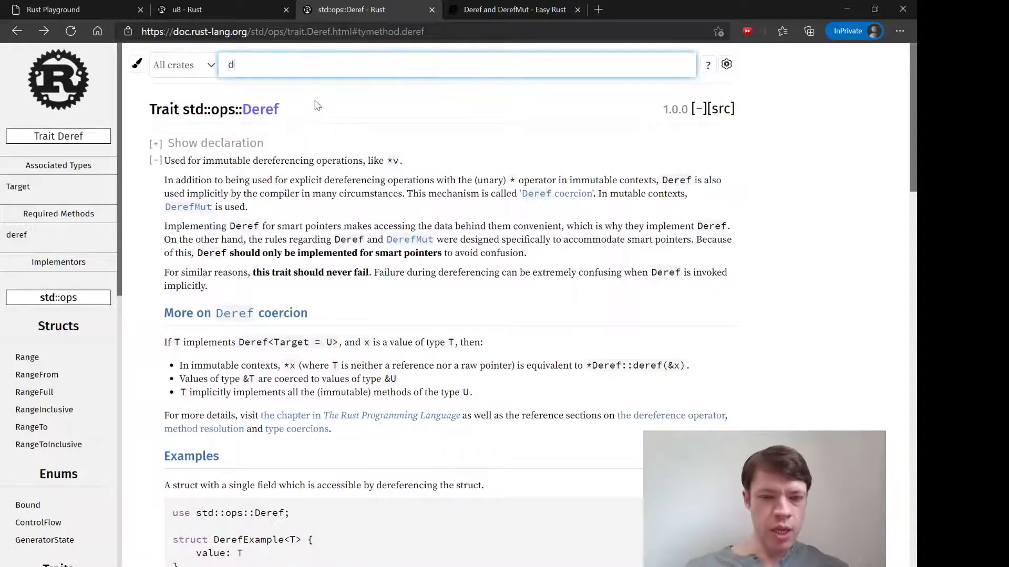
pyautogui.write('erefmut')
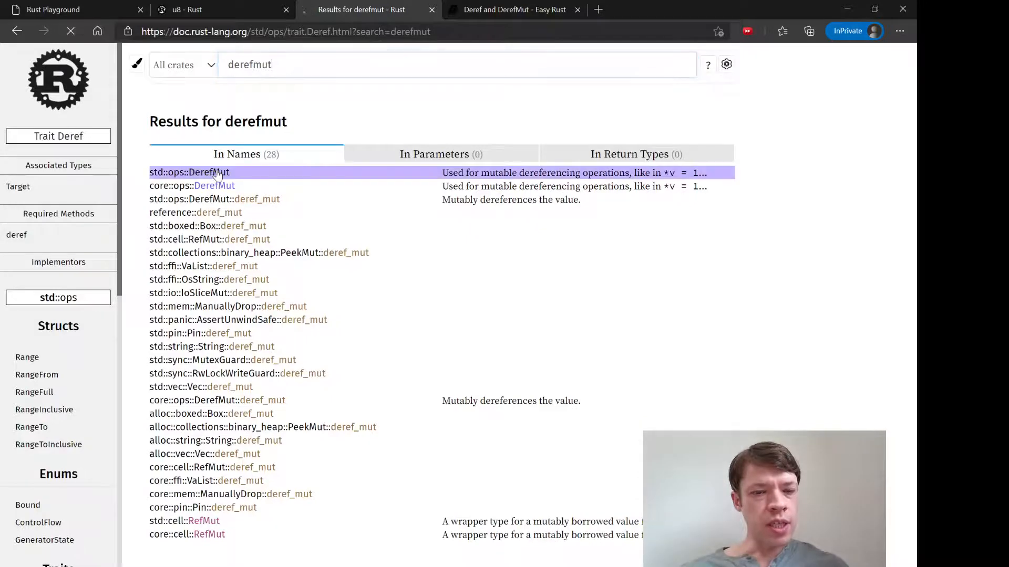
pyautogui.click(189, 172)
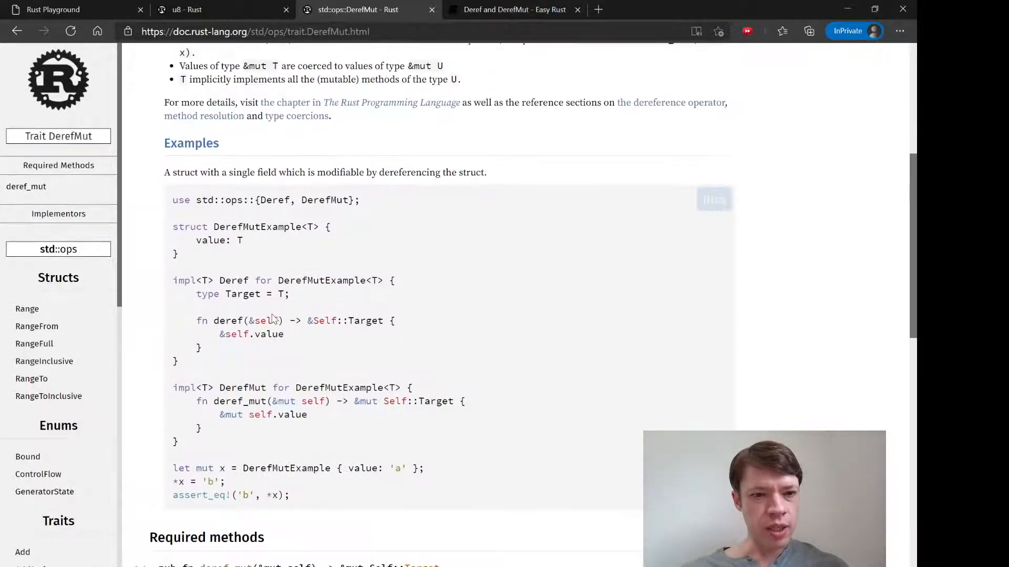
pyautogui.moveTo(172, 387); pyautogui.dragTo(180, 442)
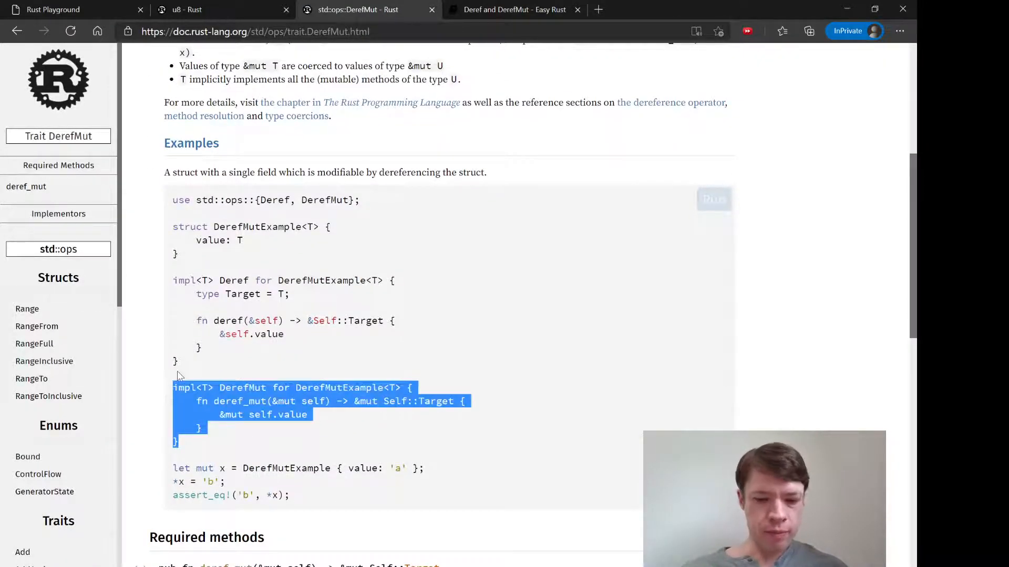
pyautogui.click(61, 10)
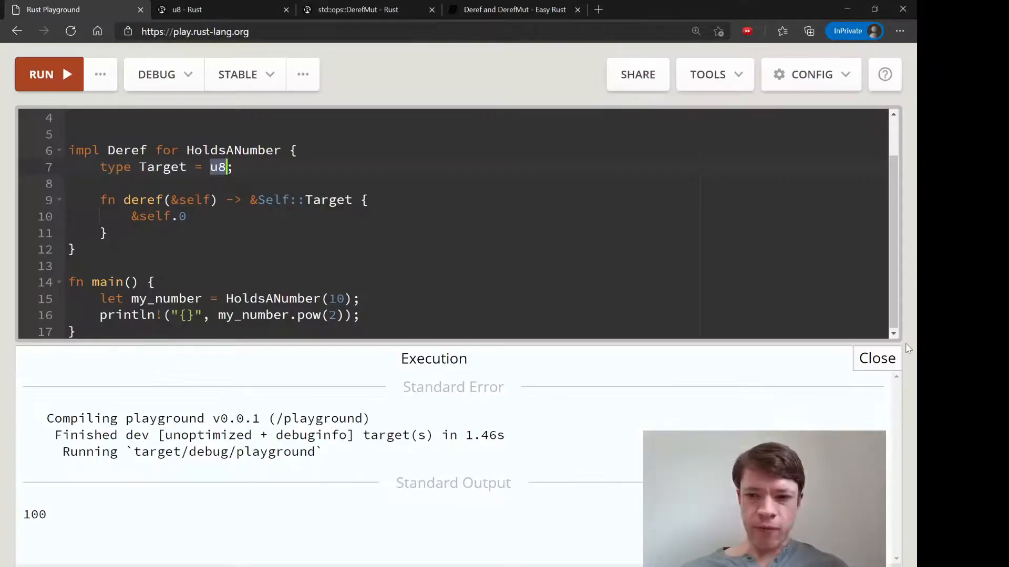
# Paste the DerefMut impl for HoldsANumber returning &mut self.0
pyautogui.click(877, 359)
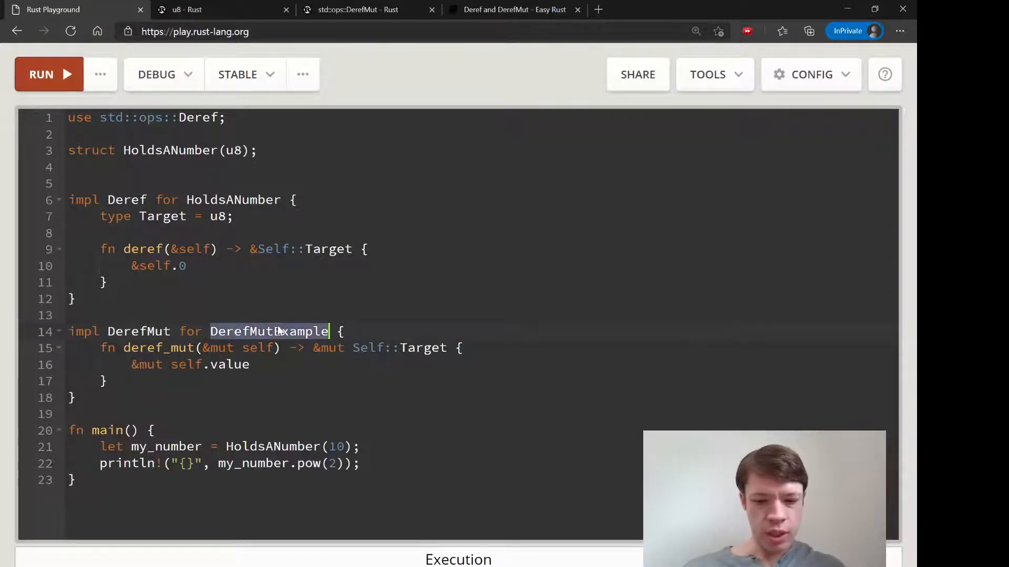
pyautogui.write('HoldsANumber')
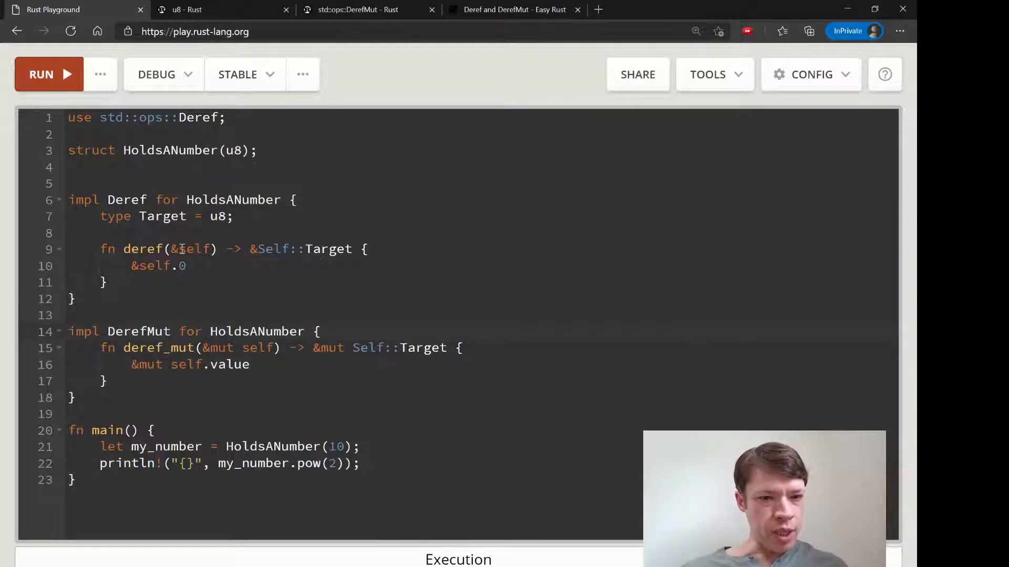
pyautogui.click(236, 347)
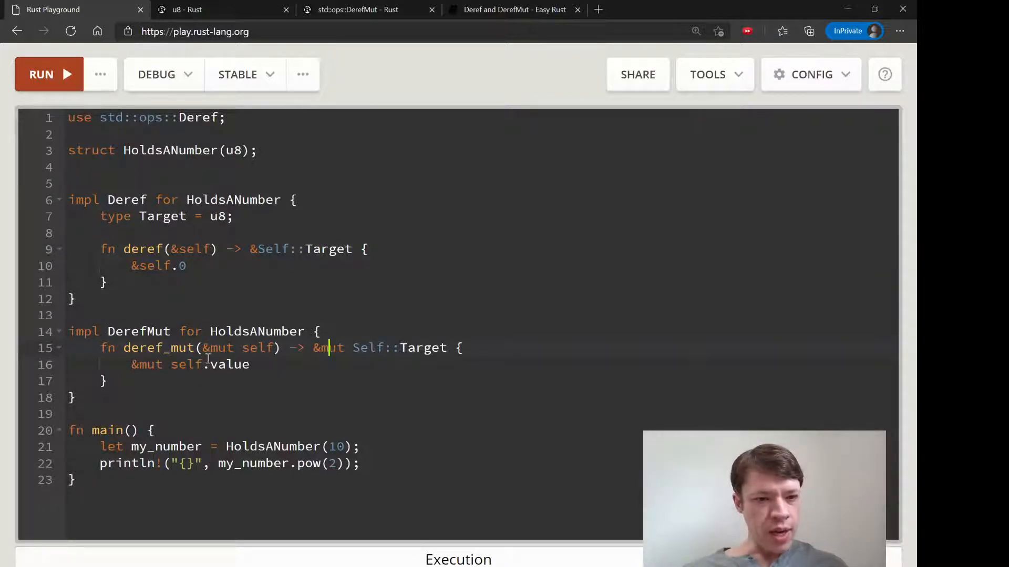
pyautogui.write('.0')
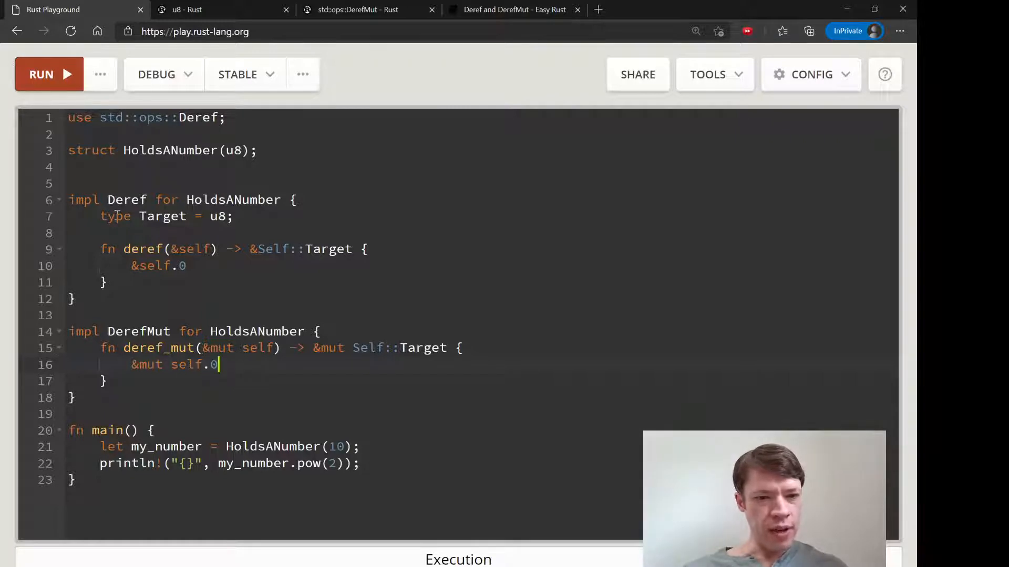
# Run to get error E0405, then begin bracing the std::ops import line
pyautogui.click(49, 73)
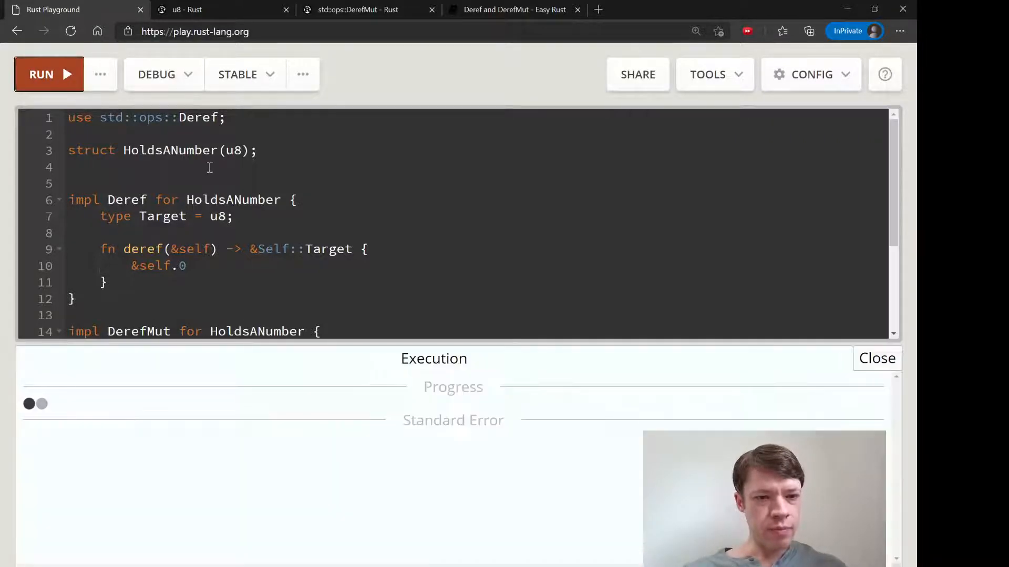
pyautogui.scroll(-3)
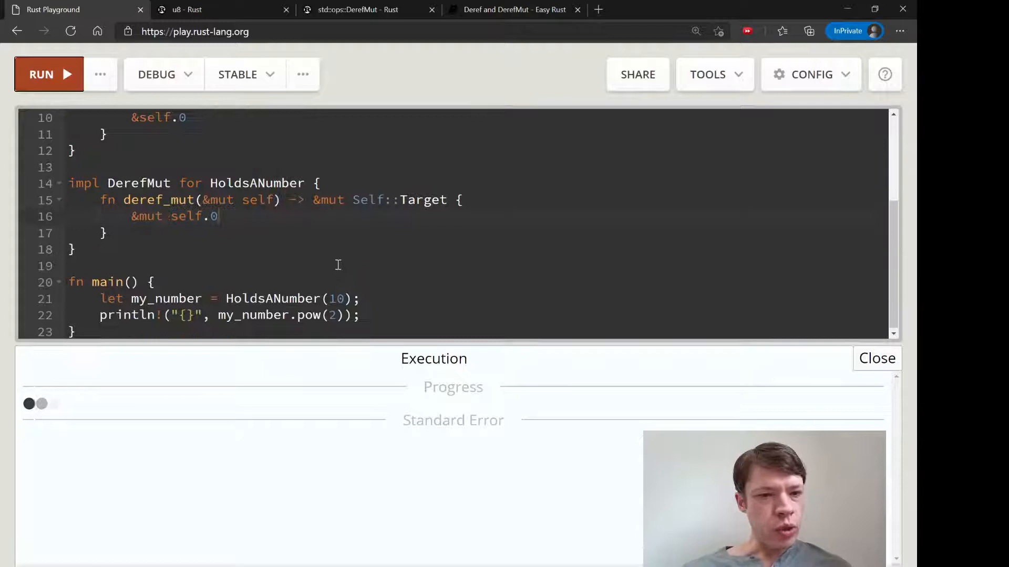
pyautogui.click(41, 73)
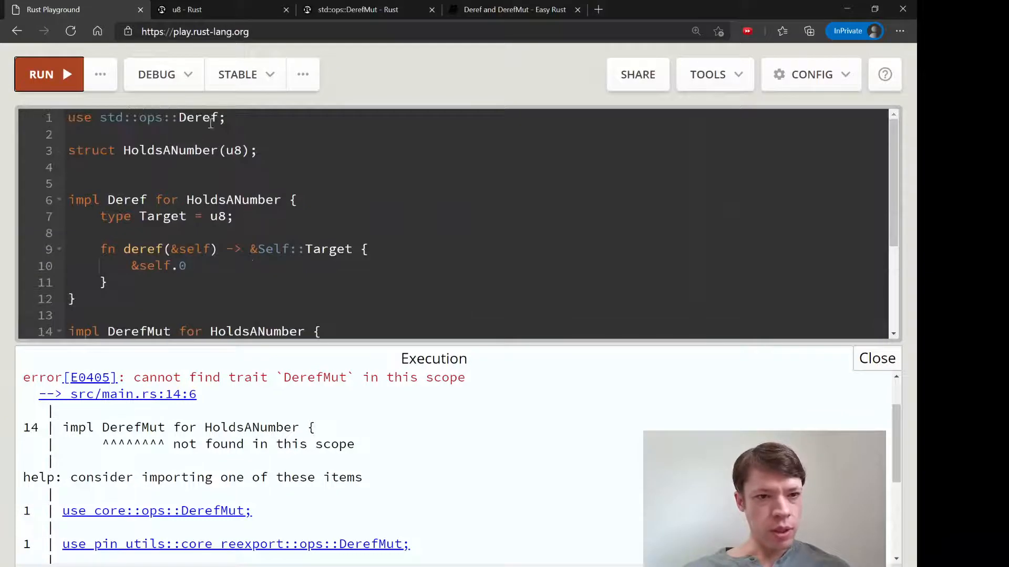
pyautogui.write('{')
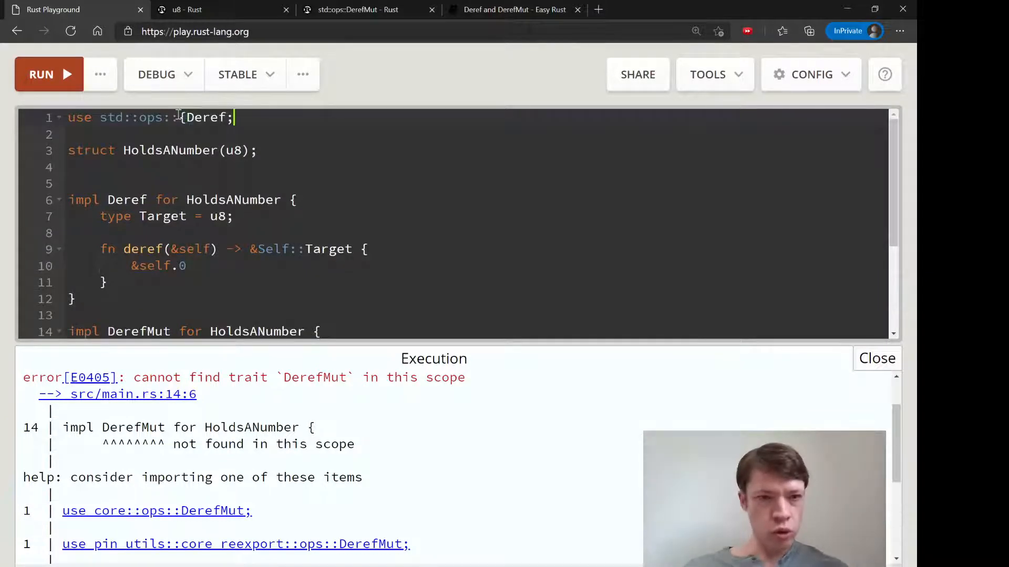
# Import std::ops::{Deref, DerefMut}, rerun to print 100, and close the output
pyautogui.write(', DerefMu')
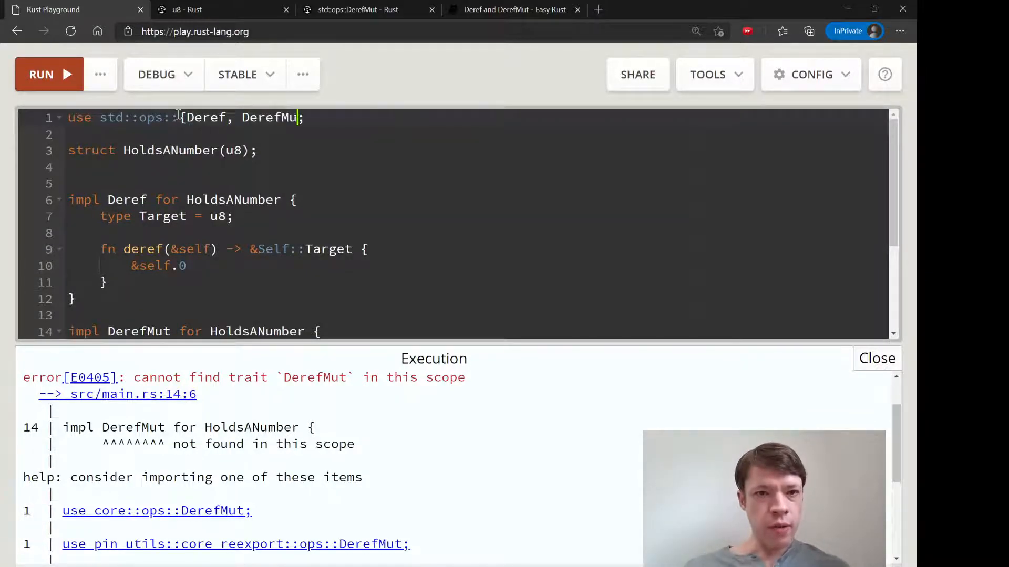
pyautogui.click(41, 74)
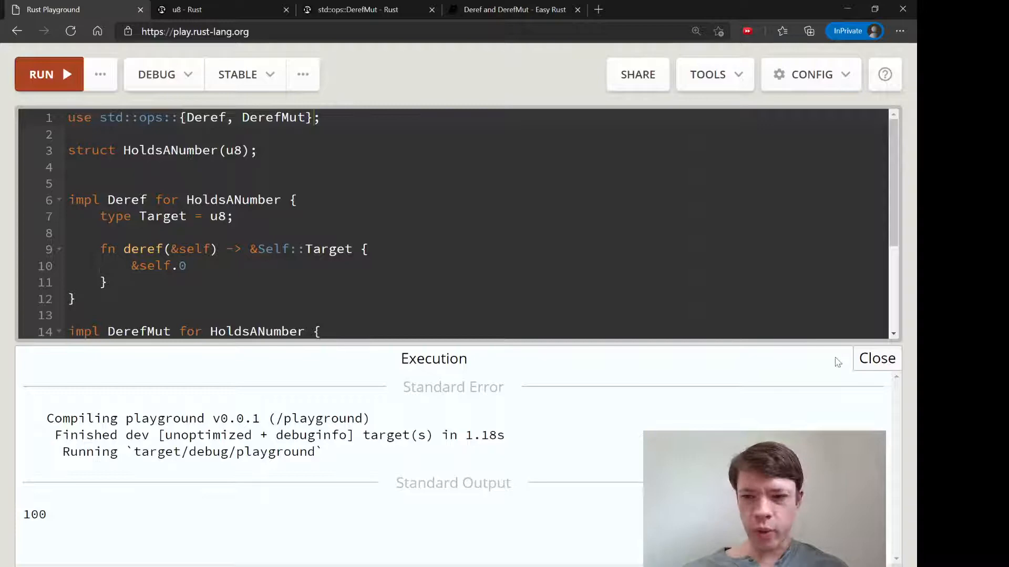
pyautogui.click(876, 359)
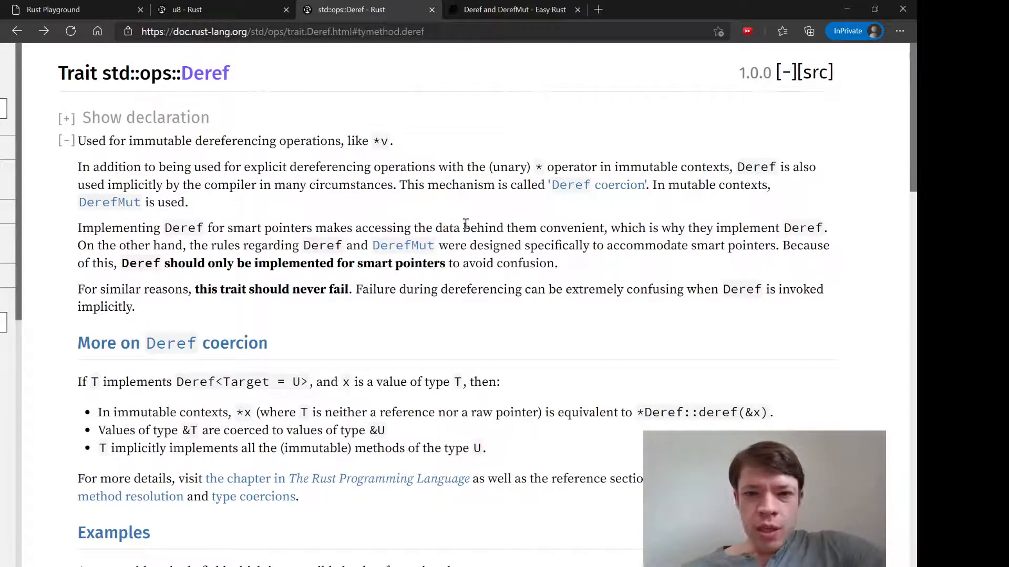
# Highlight the Deref overview text about smart pointers and return to the Playground code
pyautogui.moveTo(207, 228); pyautogui.dragTo(560, 228)
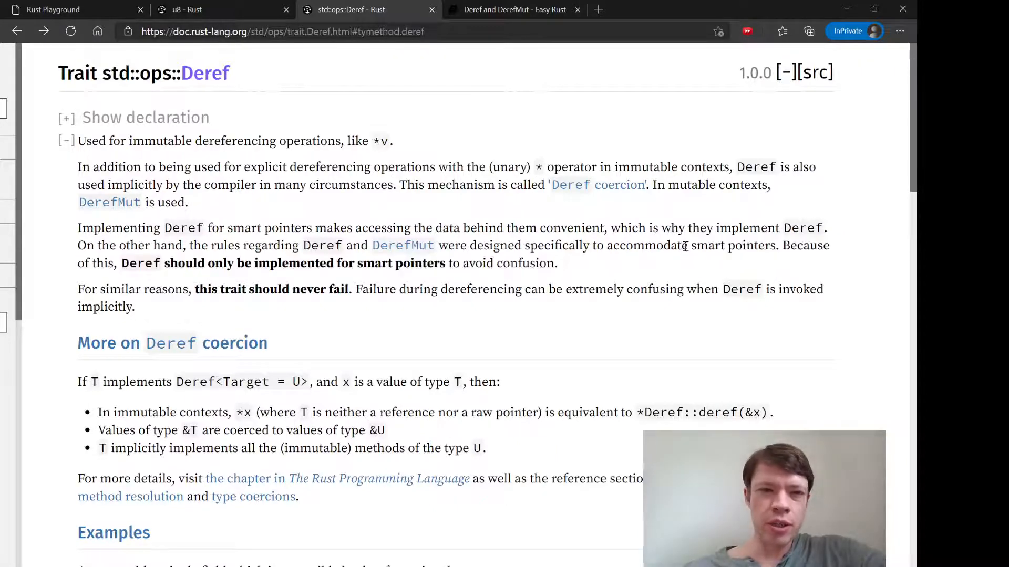
pyautogui.click(65, 9)
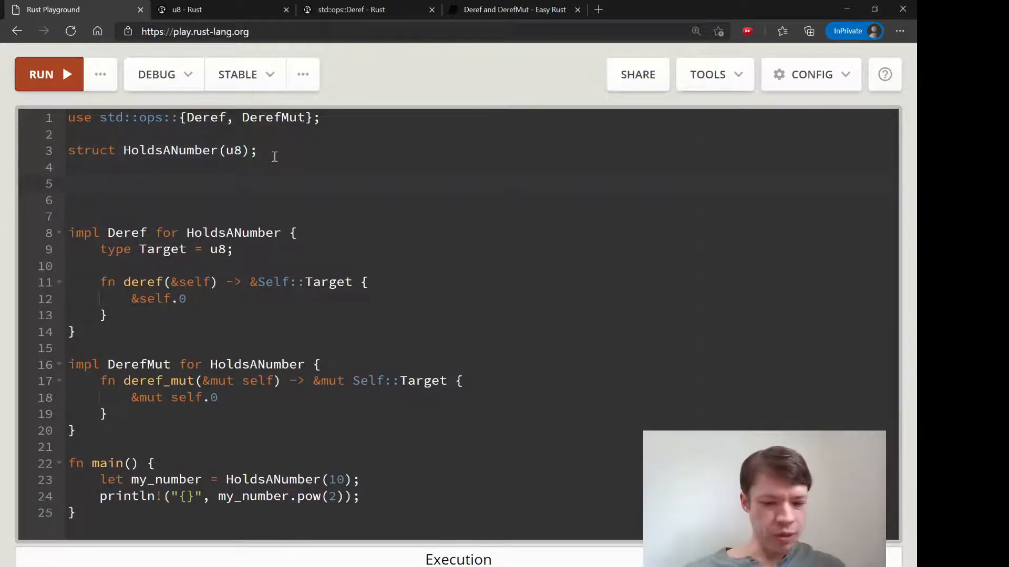
pyautogui.write('i32')
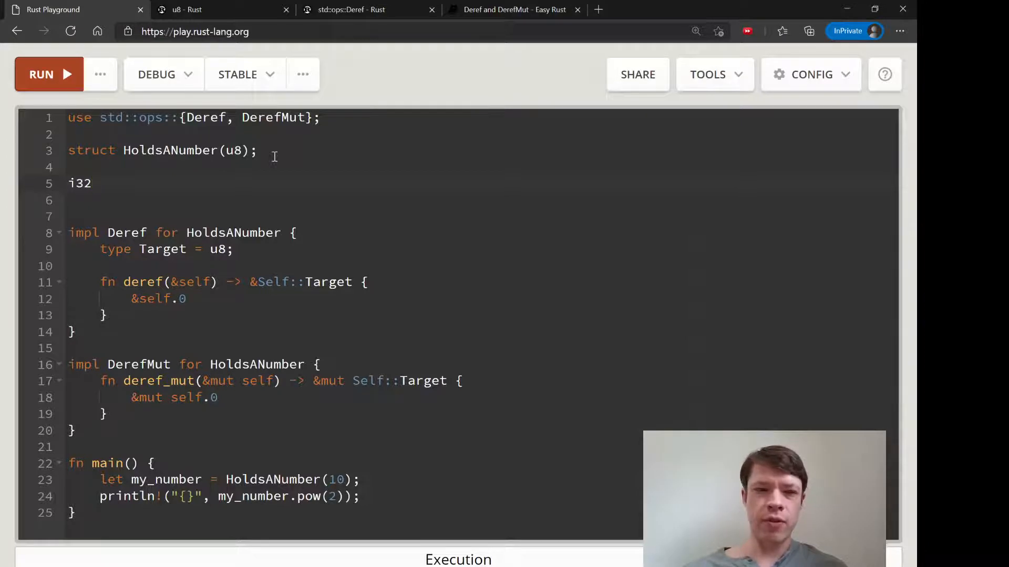
pyautogui.press('Backspace')
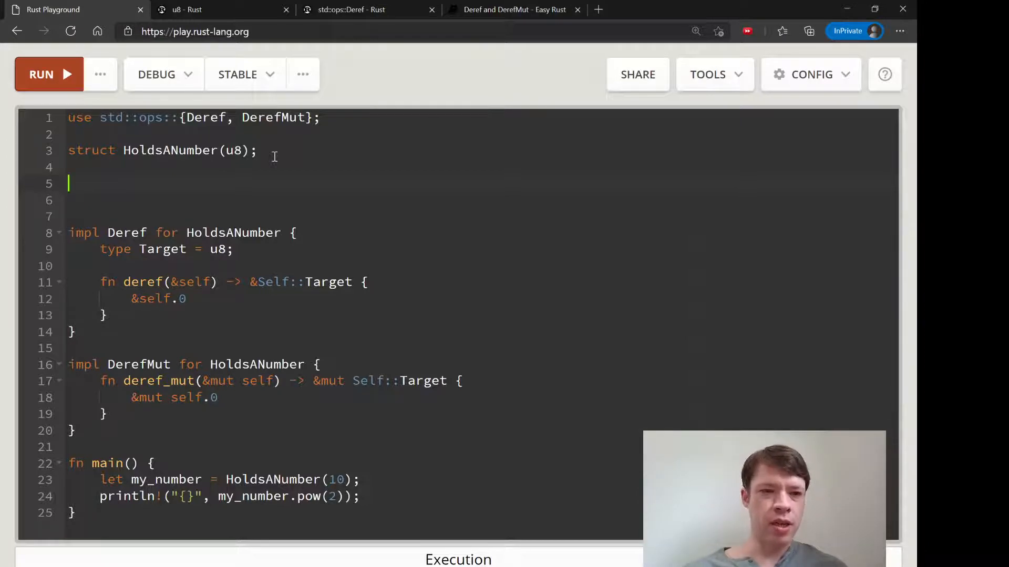
pyautogui.write('i32')
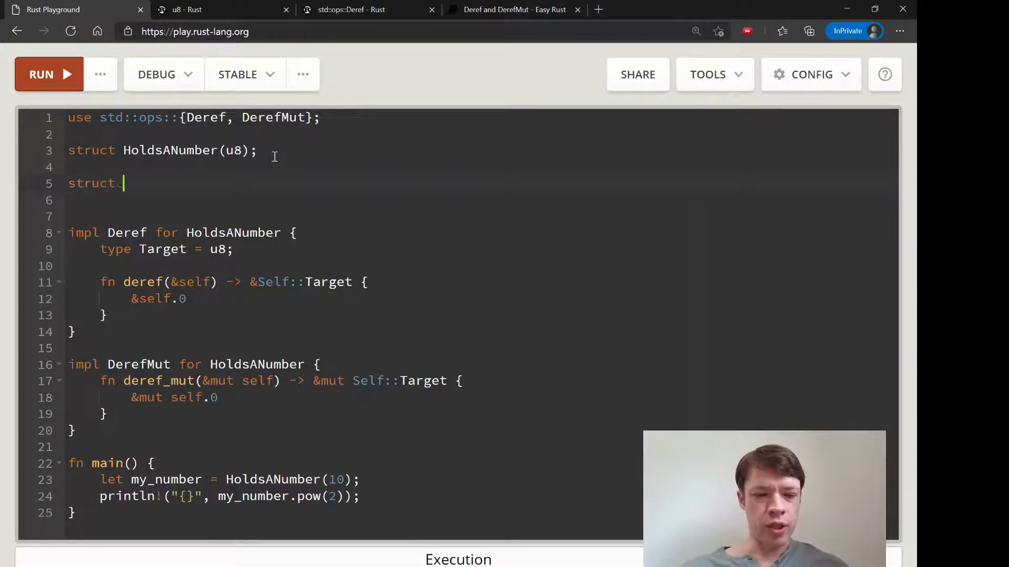
pyautogui.write('I3')
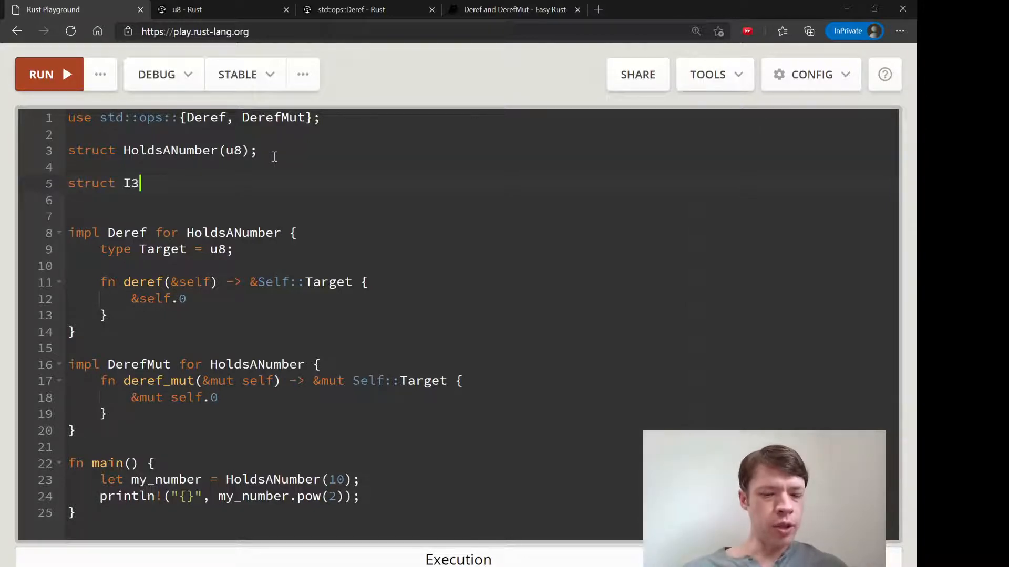
pyautogui.write('2(')
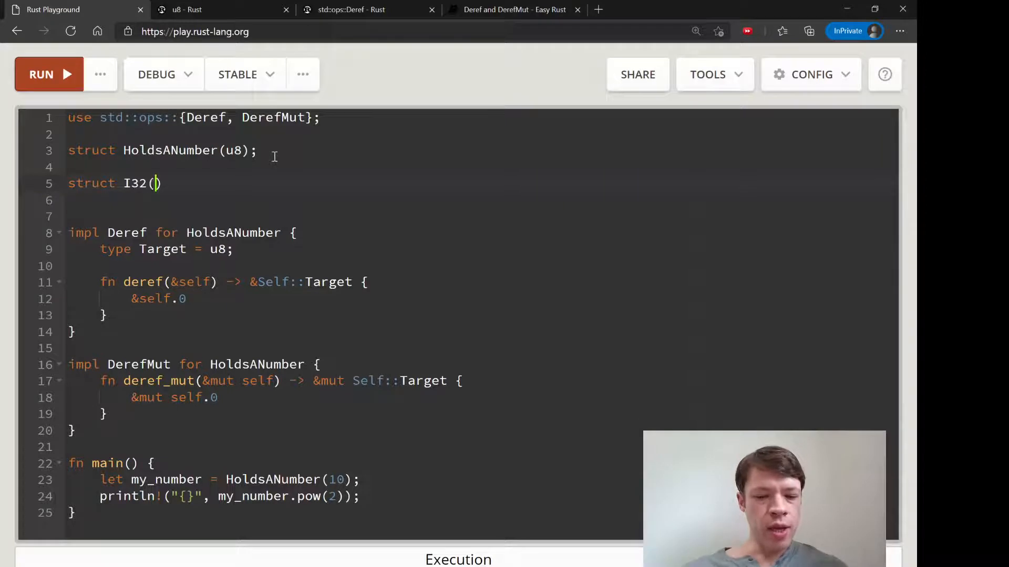
pyautogui.write('i32);')
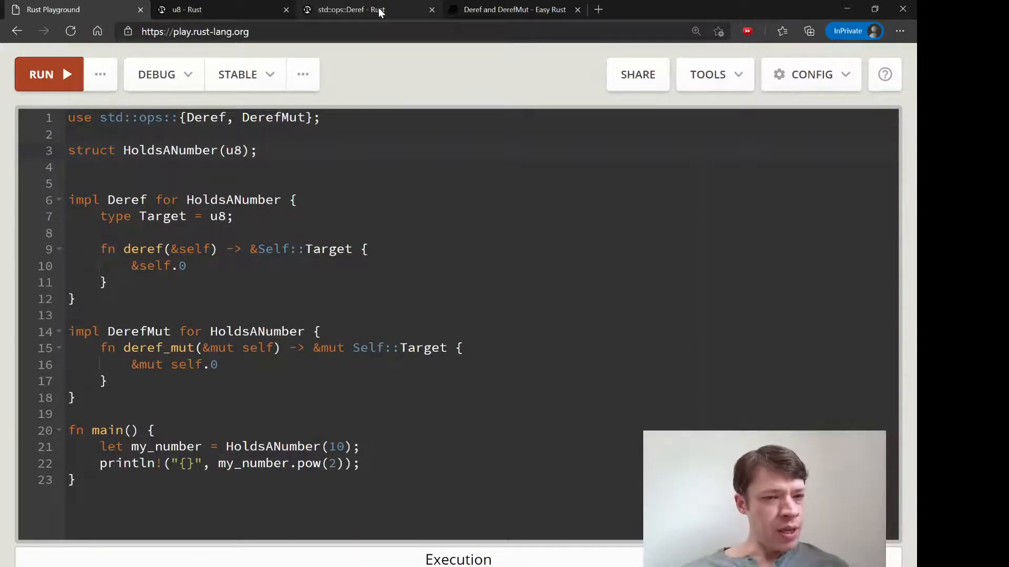
pyautogui.click(351, 10)
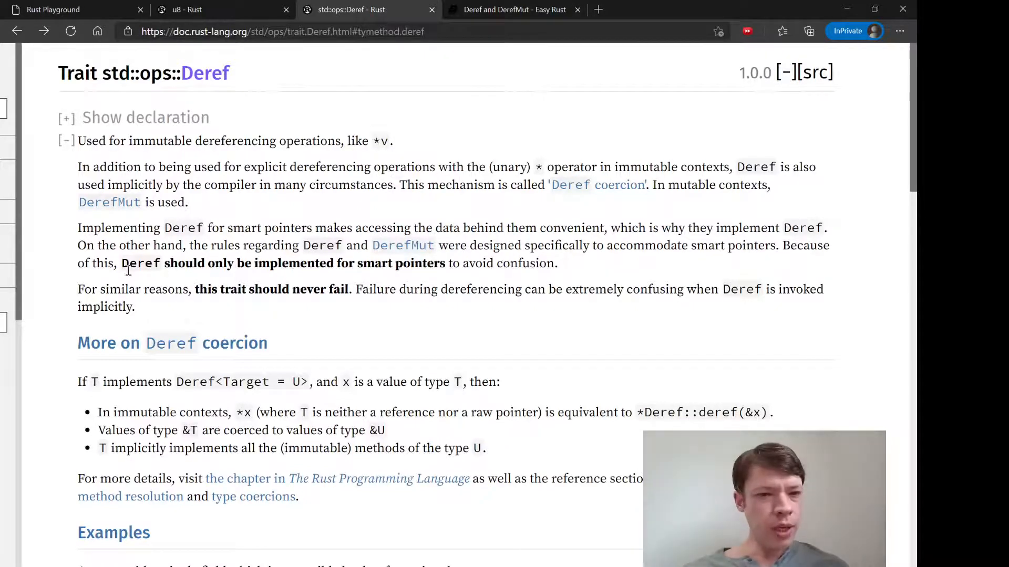
pyautogui.moveTo(77, 289); pyautogui.dragTo(326, 289)
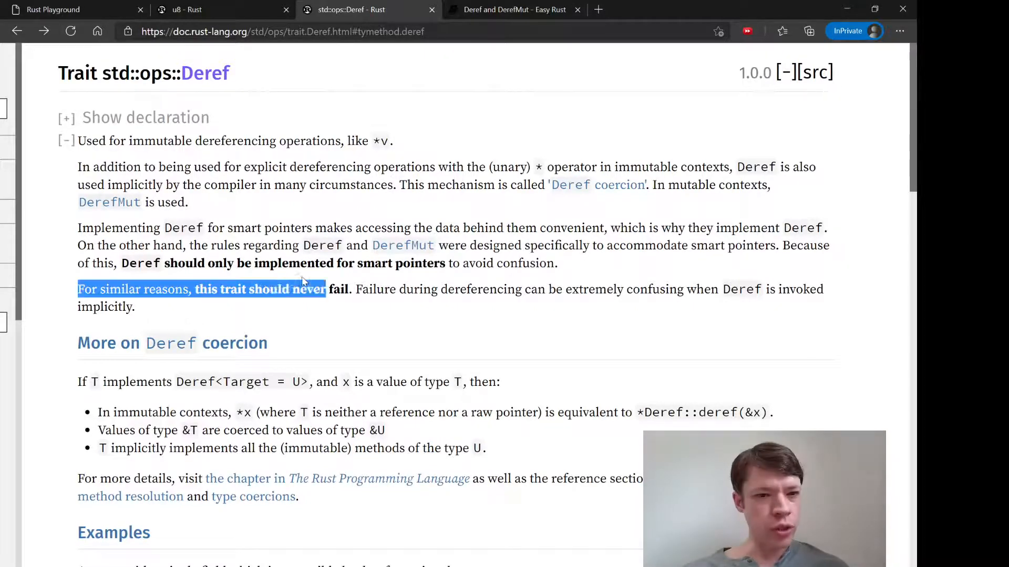
pyautogui.click(475, 267)
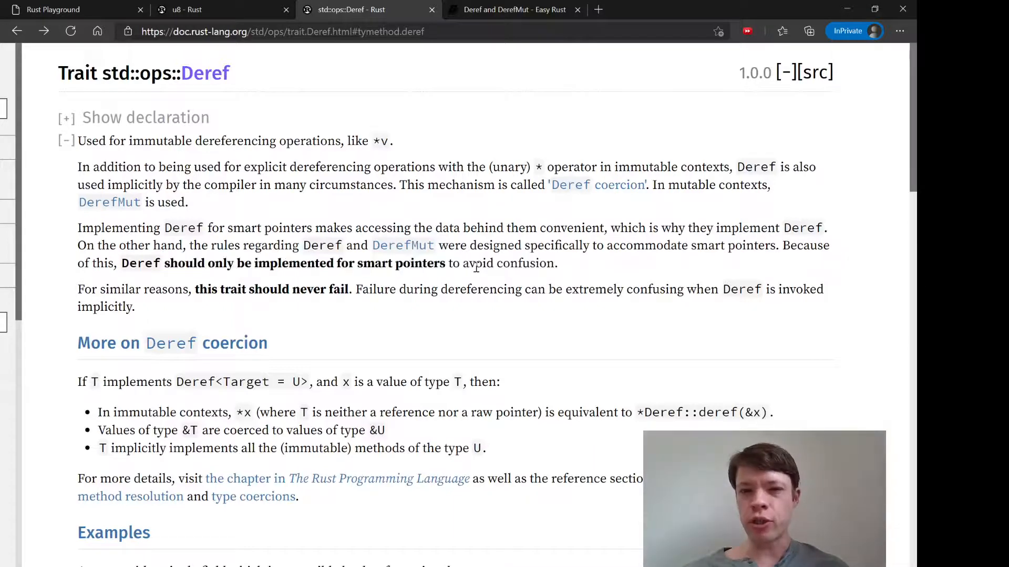
pyautogui.click(71, 9)
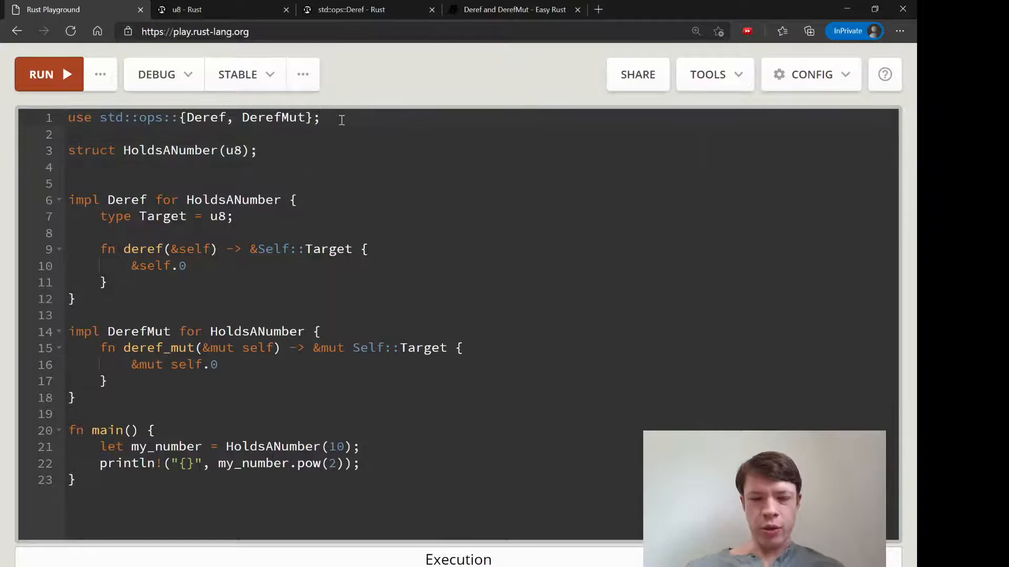
# Sketch a scratch City struct with name and population: u32 fields above the code
pyautogui.write('snt')
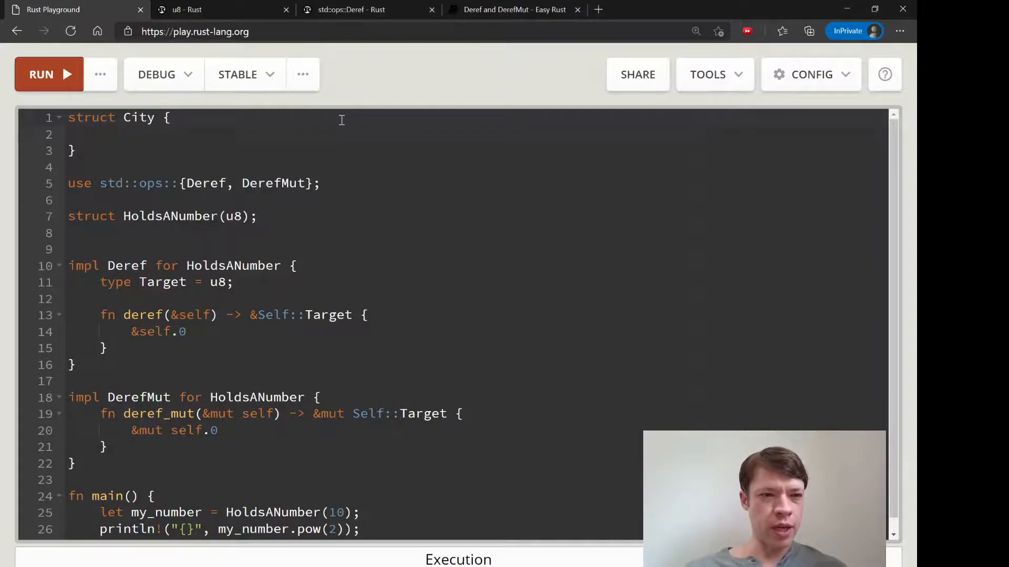
pyautogui.write('name:')
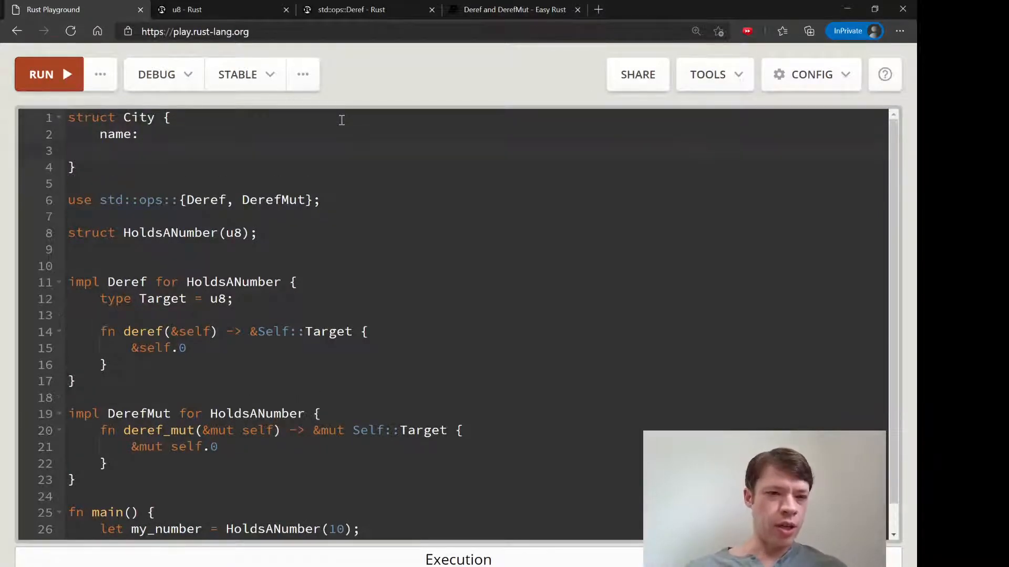
pyautogui.write('populantoheoe')
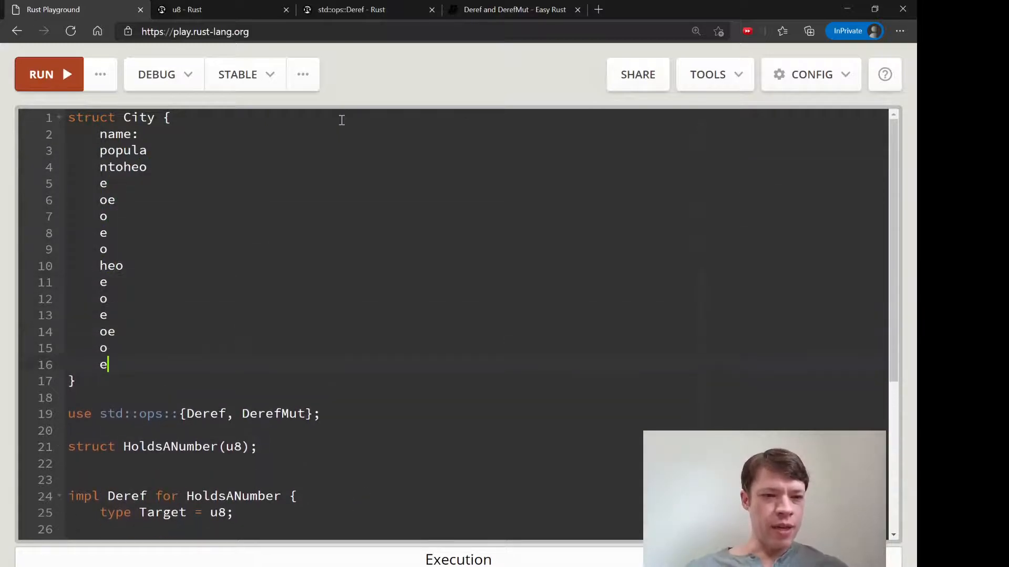
pyautogui.write(':')
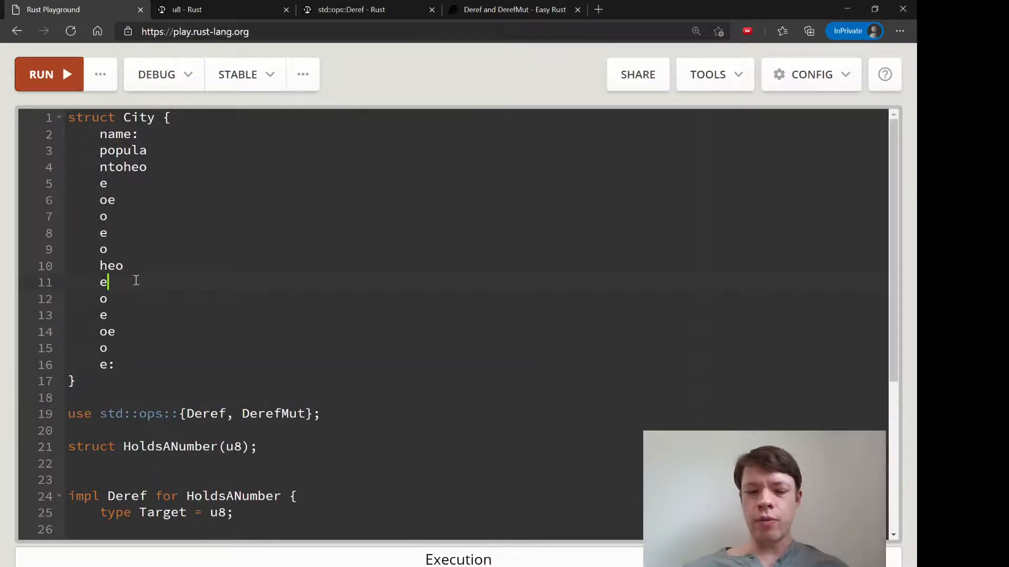
pyautogui.write(': u')
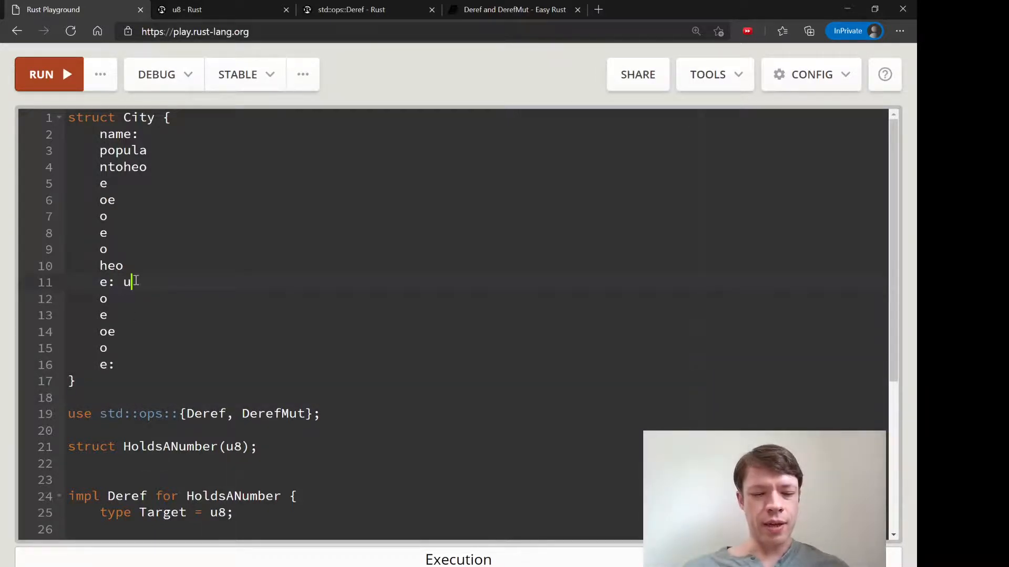
pyautogui.write('32')
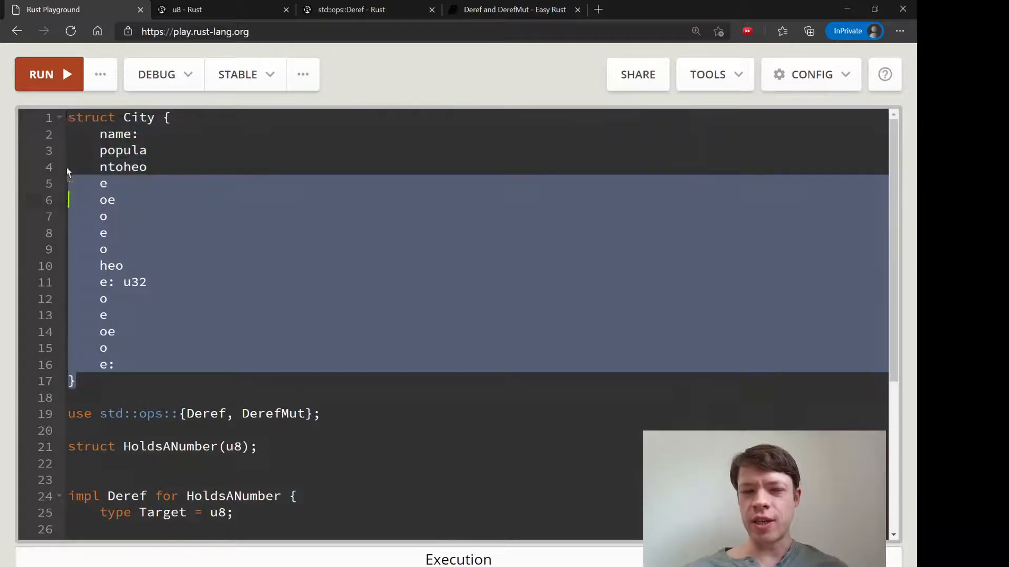
# Discard the scratch struct and return to the std::ops::Deref documentation
pyautogui.scroll(-3)
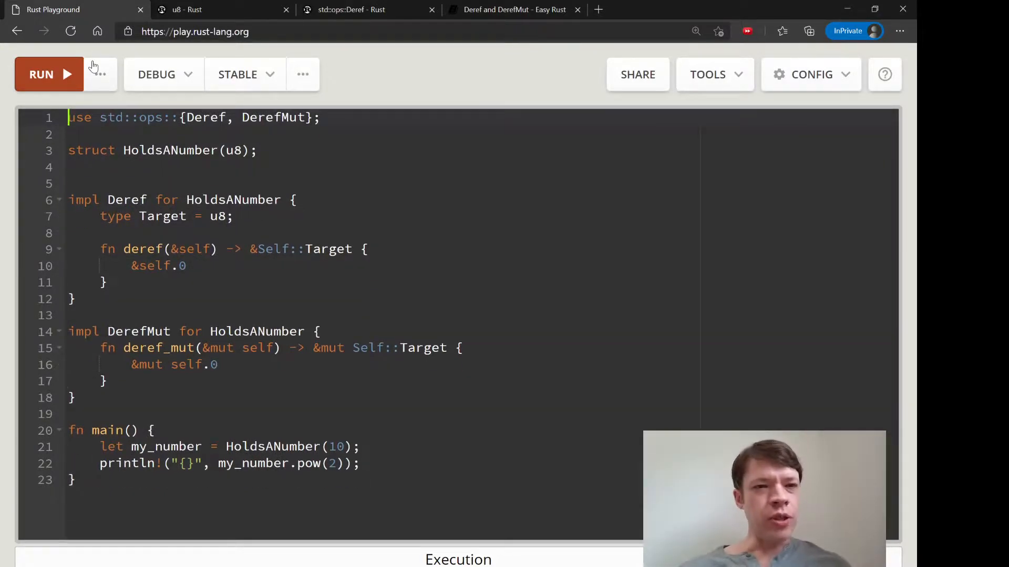
pyautogui.click(351, 9)
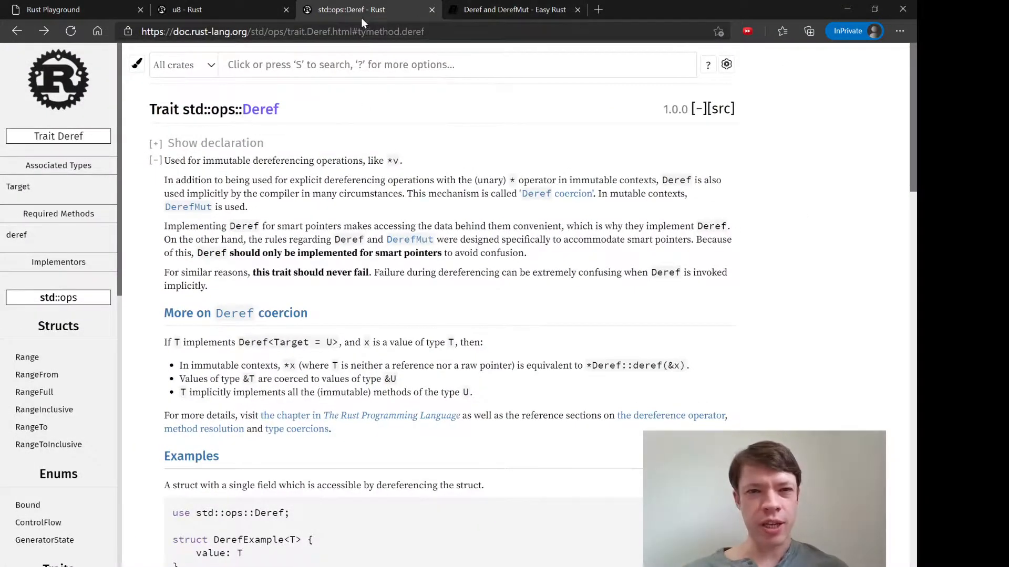
# Search 'string' and browse the std::string::String documentation page
pyautogui.write('string')
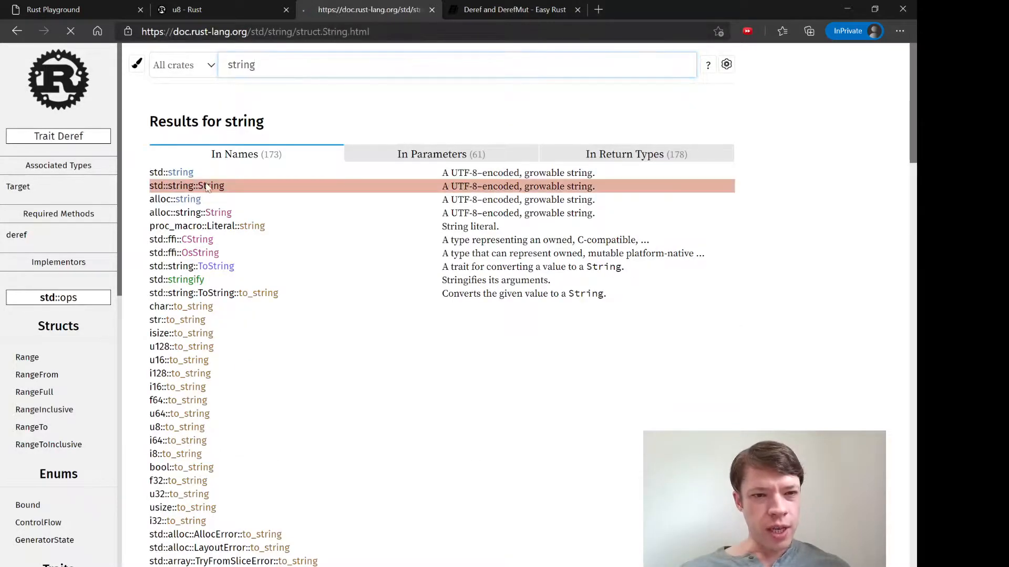
pyautogui.click(186, 186)
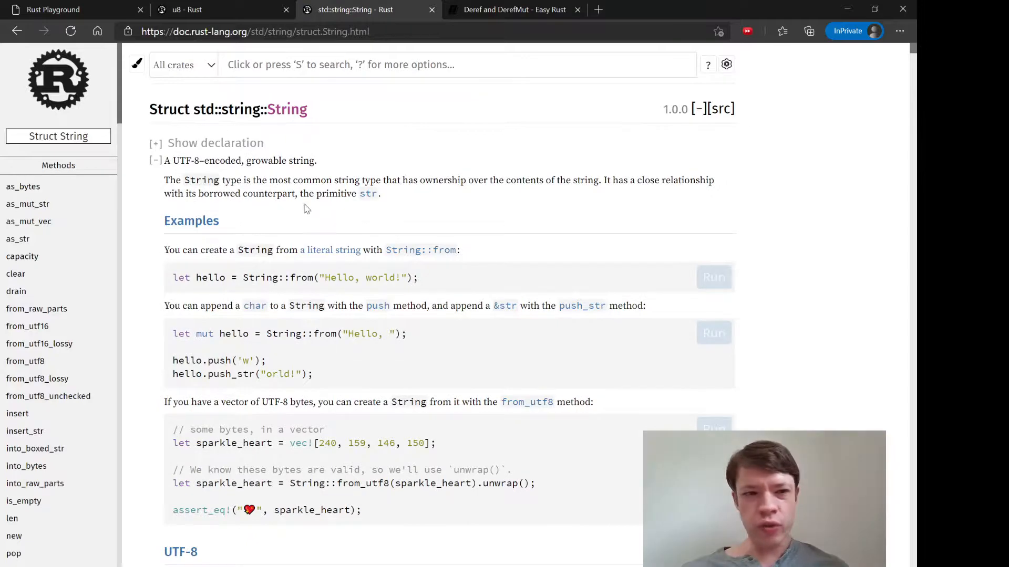
pyautogui.scroll(-3)
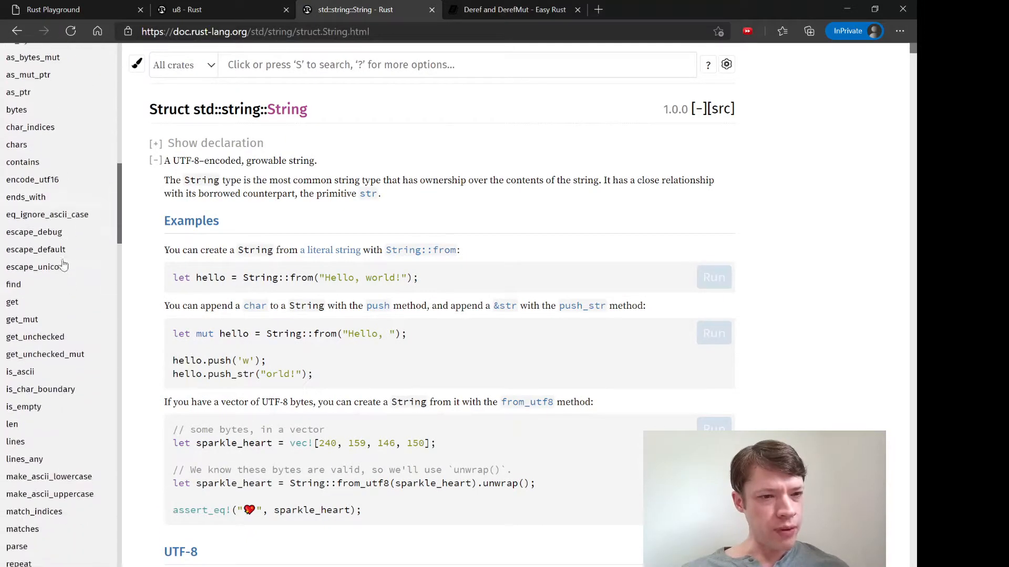
pyautogui.scroll(-3)
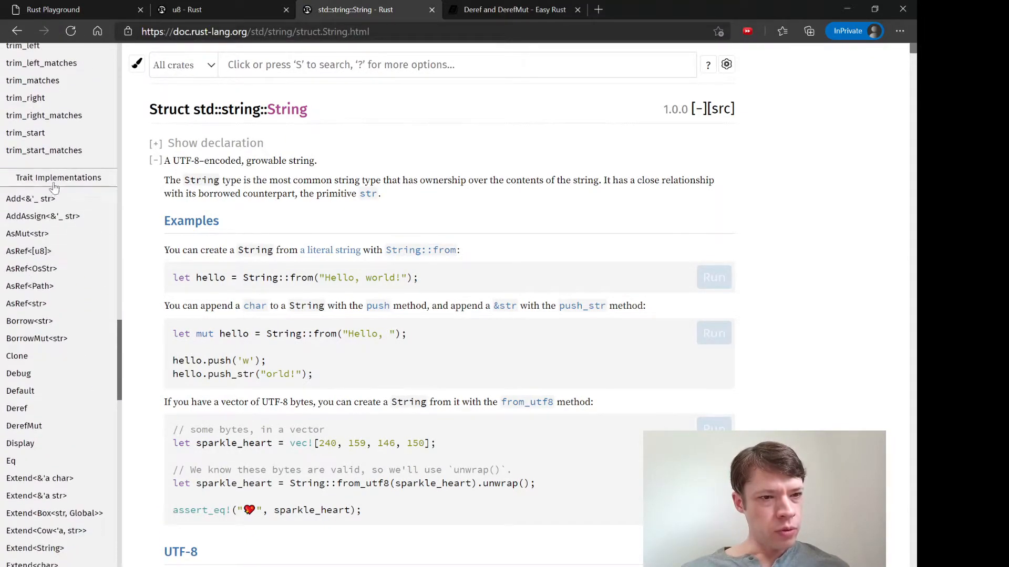
# View the source of String's Deref impl (Target = str), then return to the playground code
pyautogui.click(17, 408)
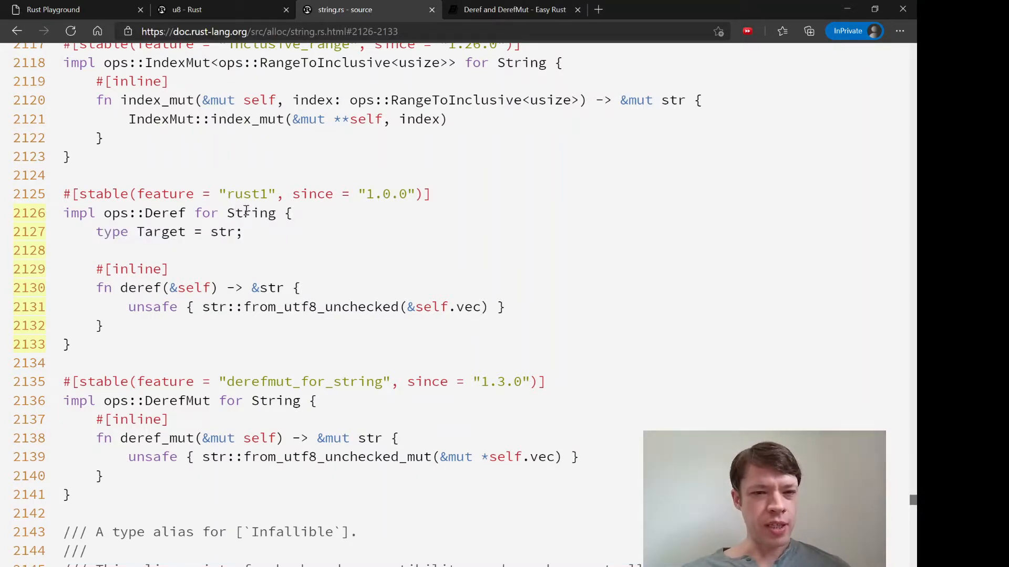
pyautogui.doubleClick(241, 213)
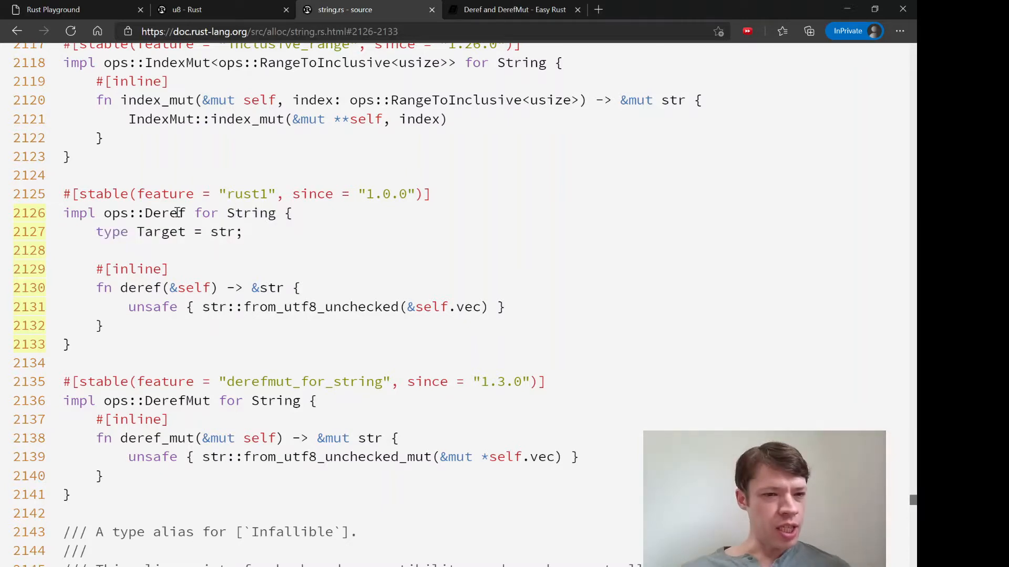
pyautogui.click(55, 10)
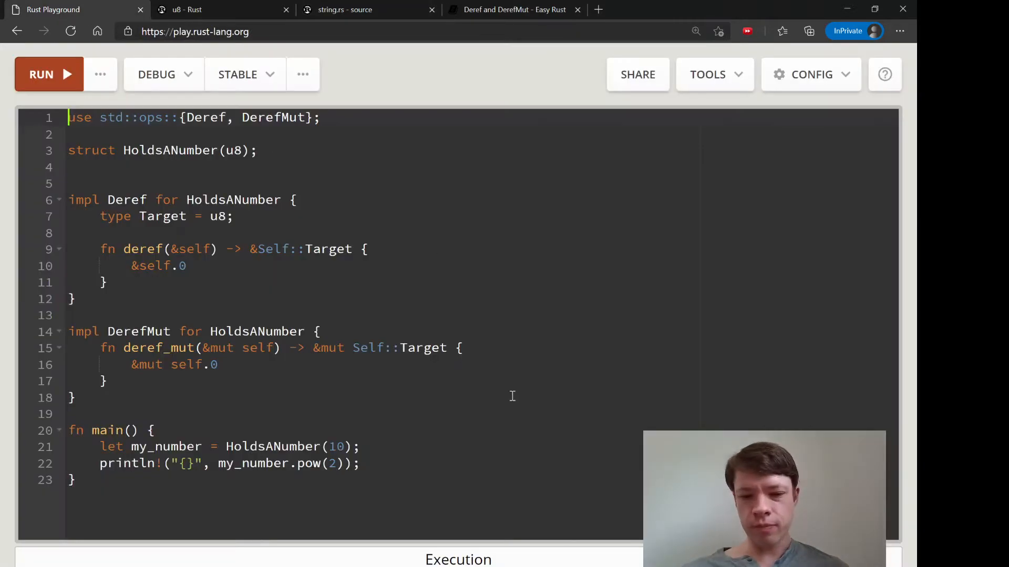